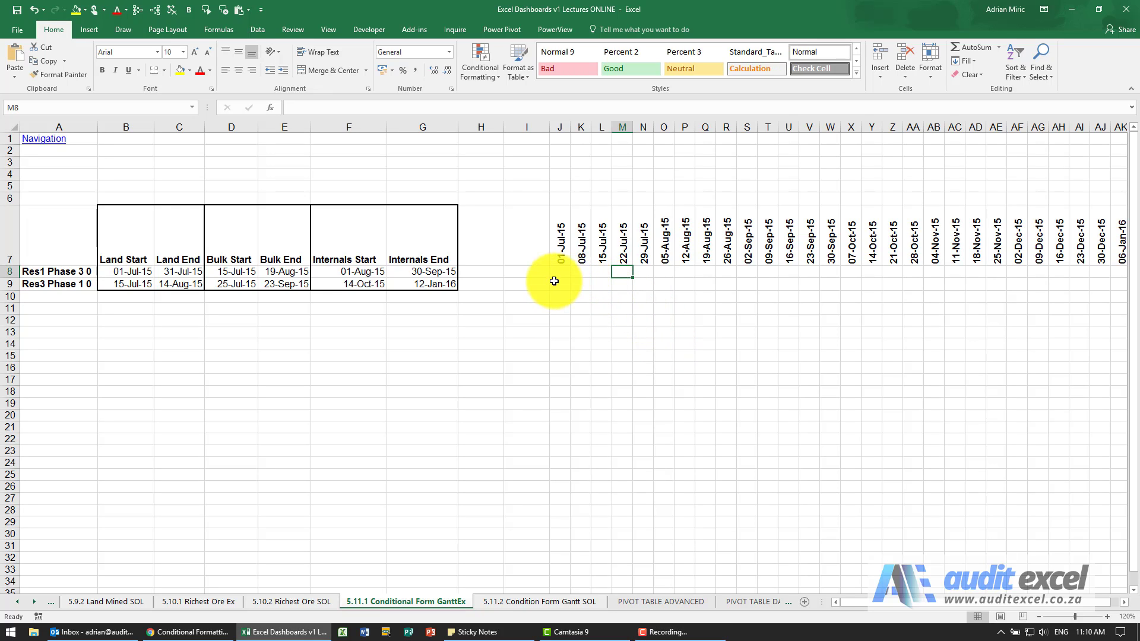
pyautogui.moveTo(140, 235)
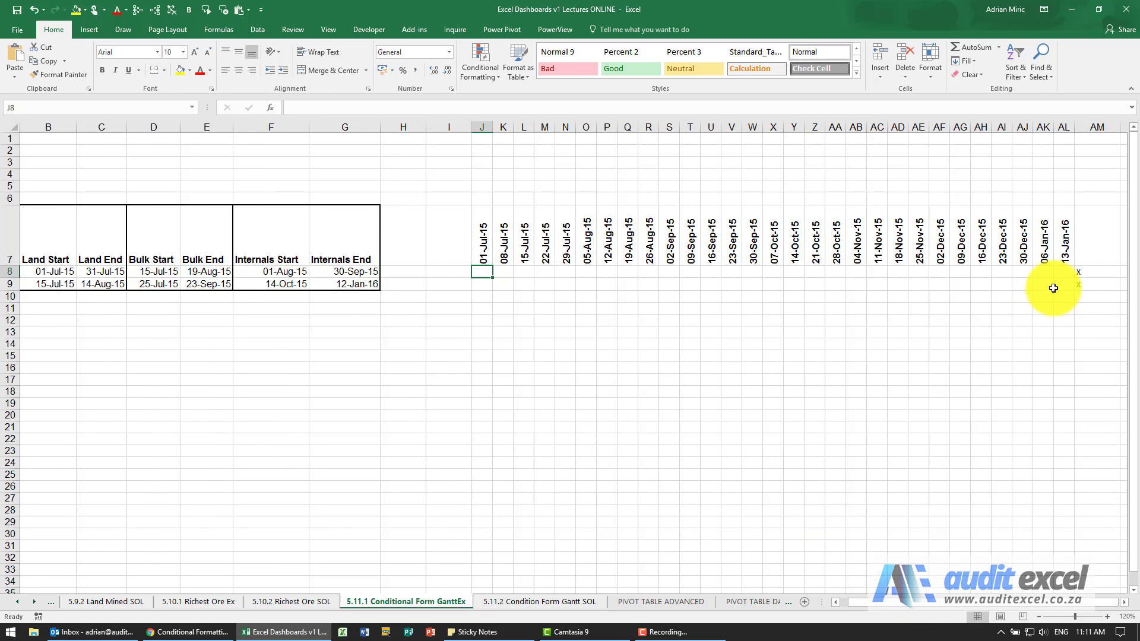
# Select J8:AK9 and begin a new conditional formatting rule of the formula type
pyautogui.moveTo(481, 272); pyautogui.dragTo(1069, 272)
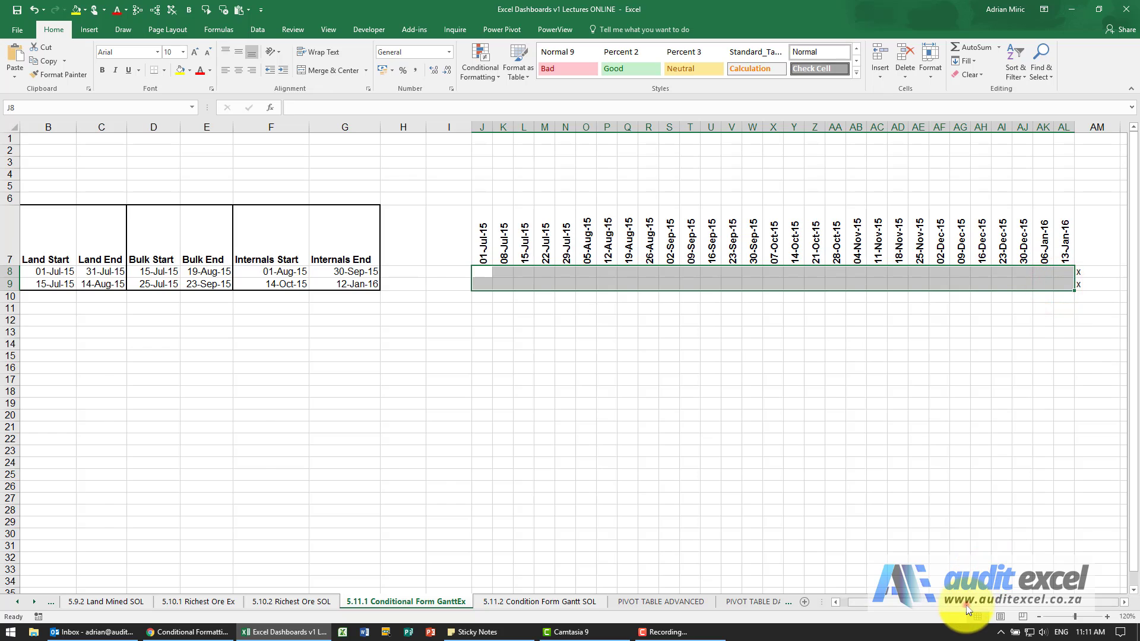
pyautogui.click(479, 62)
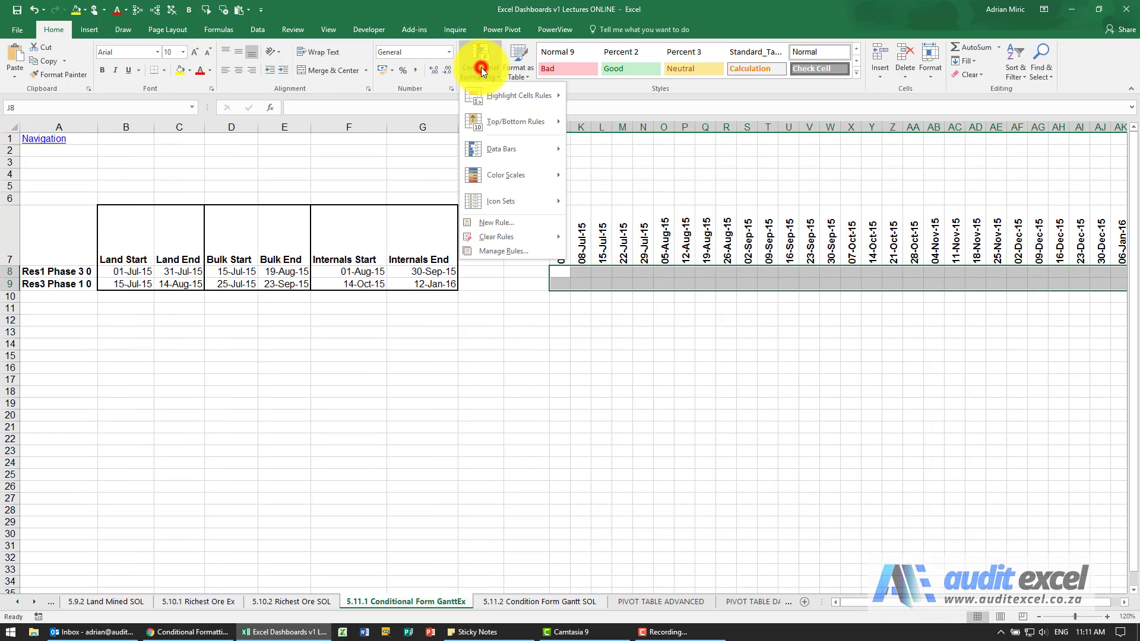
pyautogui.click(497, 223)
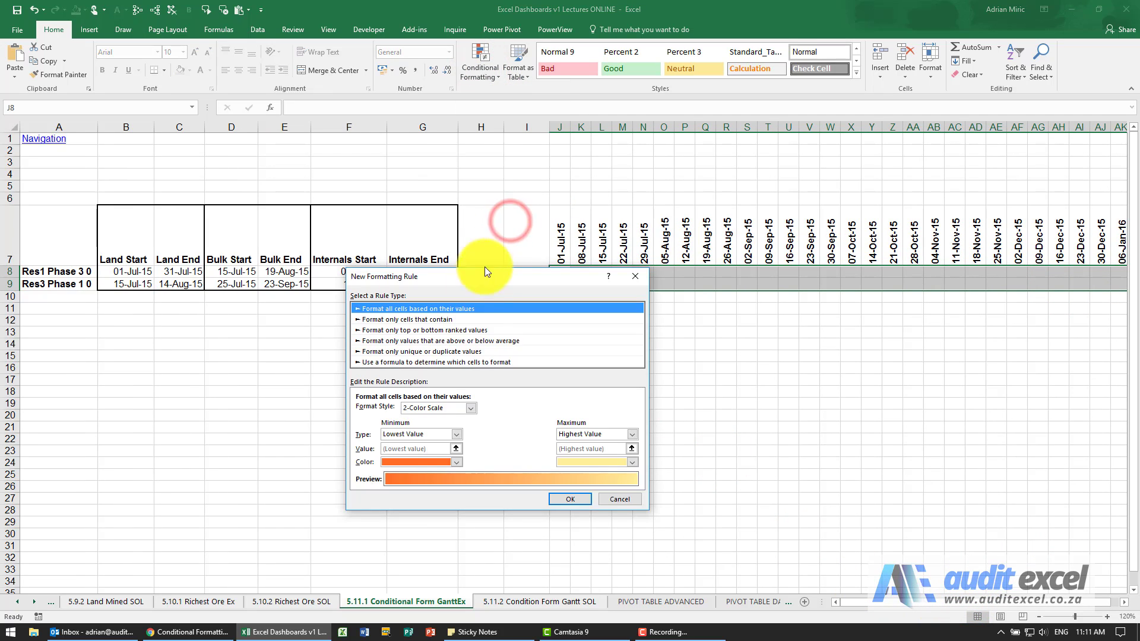
pyautogui.click(437, 363)
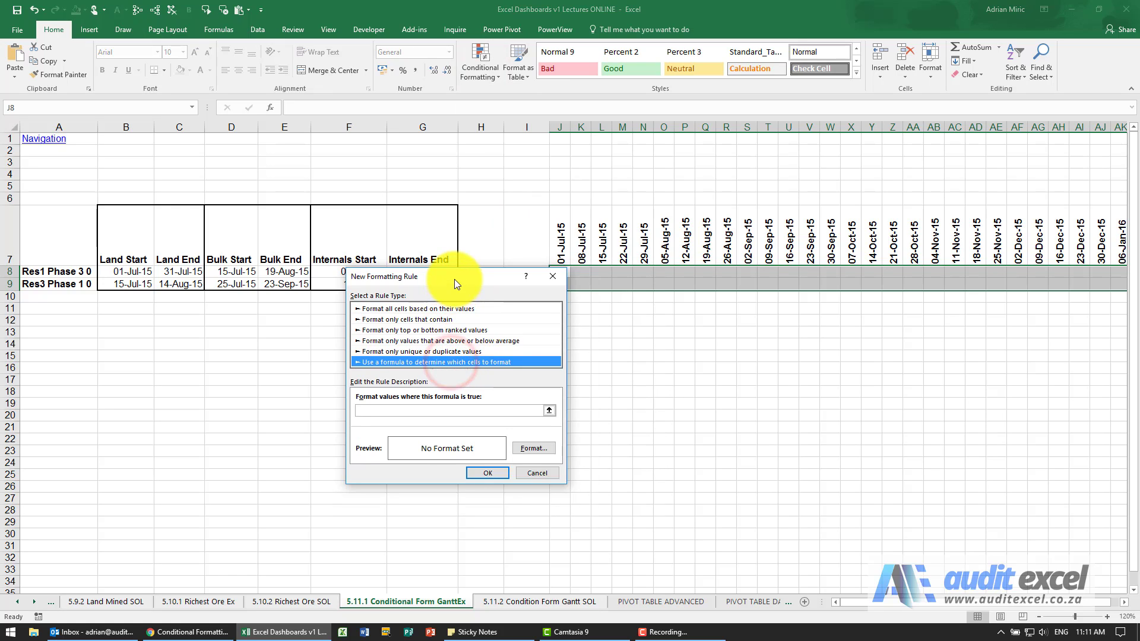
pyautogui.click(458, 431)
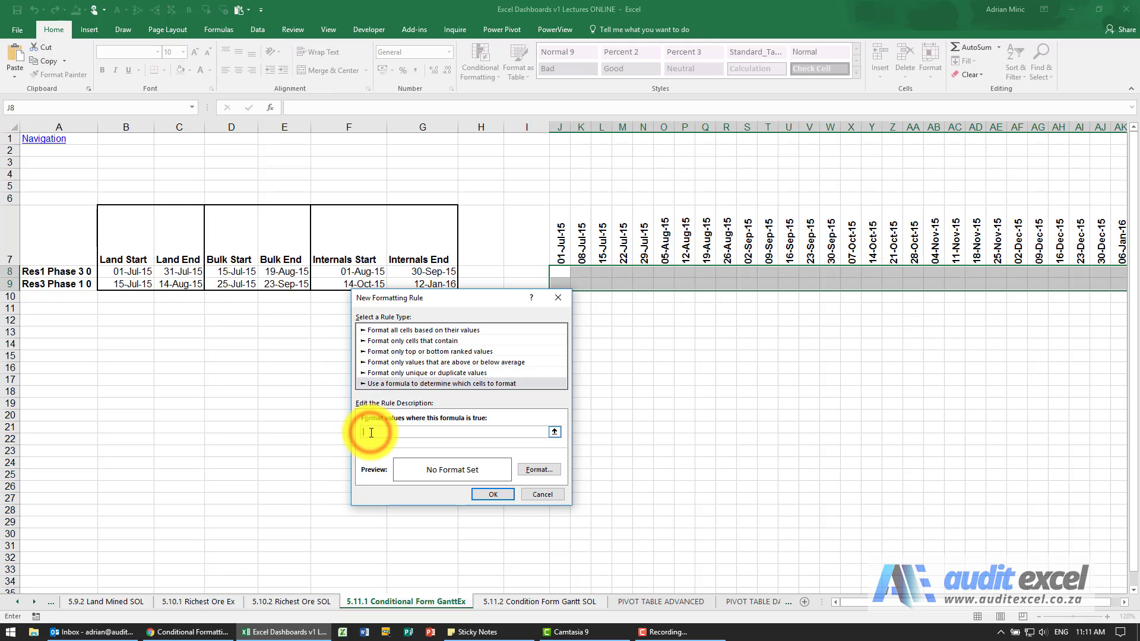
# Enter the rule formula =and(J$7>=$B8,J$7<=$C8) testing each week against Land Start and End
pyautogui.write('=and')
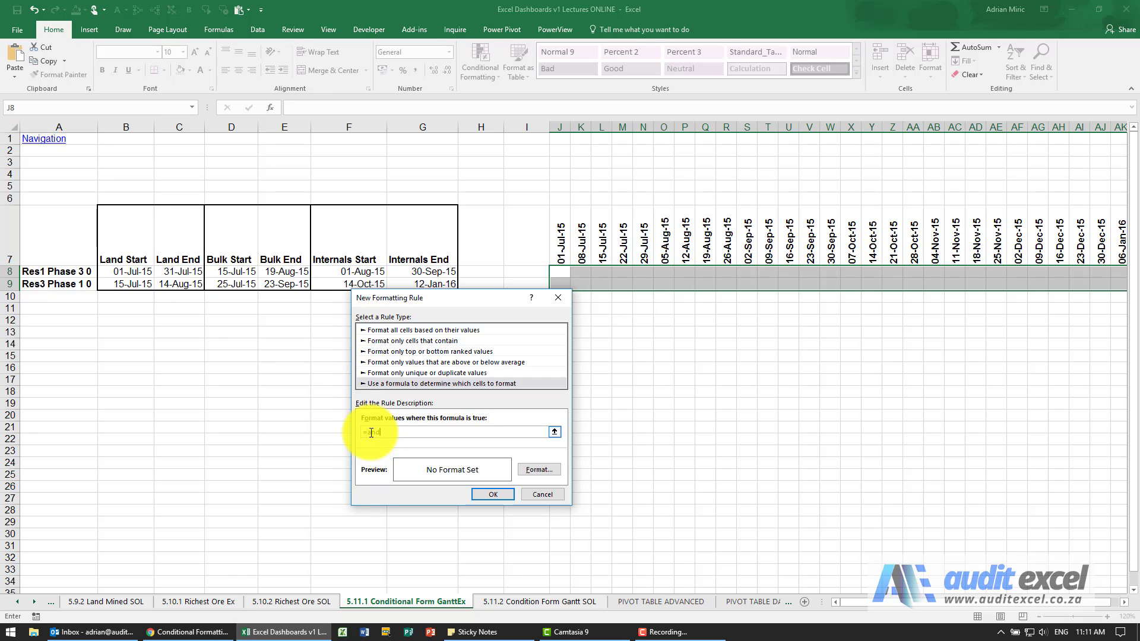
pyautogui.write('=and(')
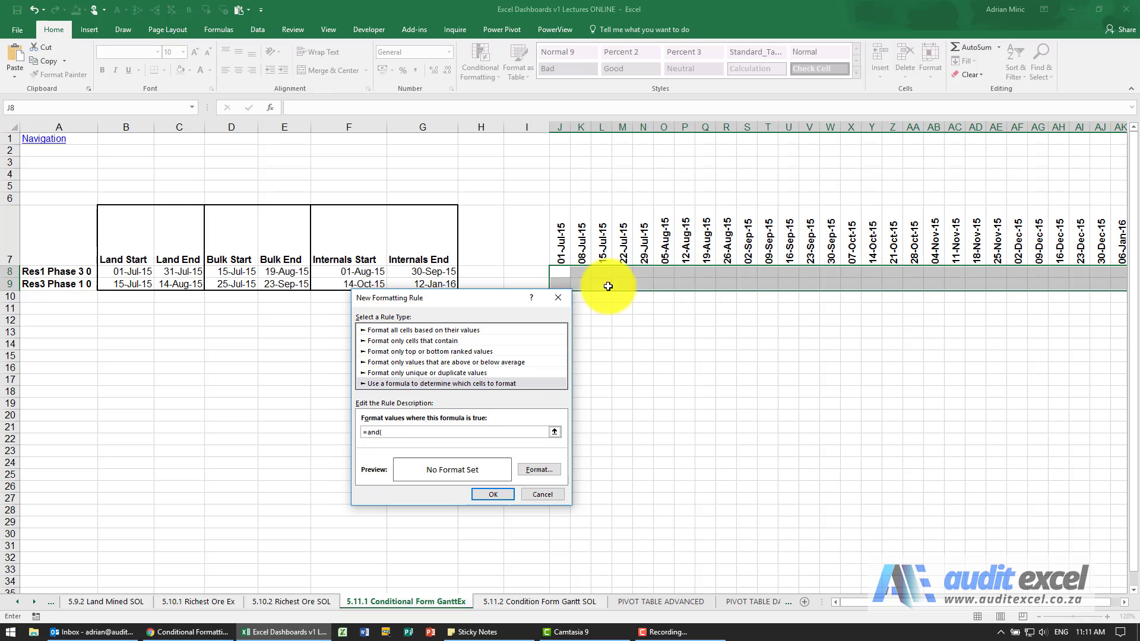
pyautogui.click(560, 239)
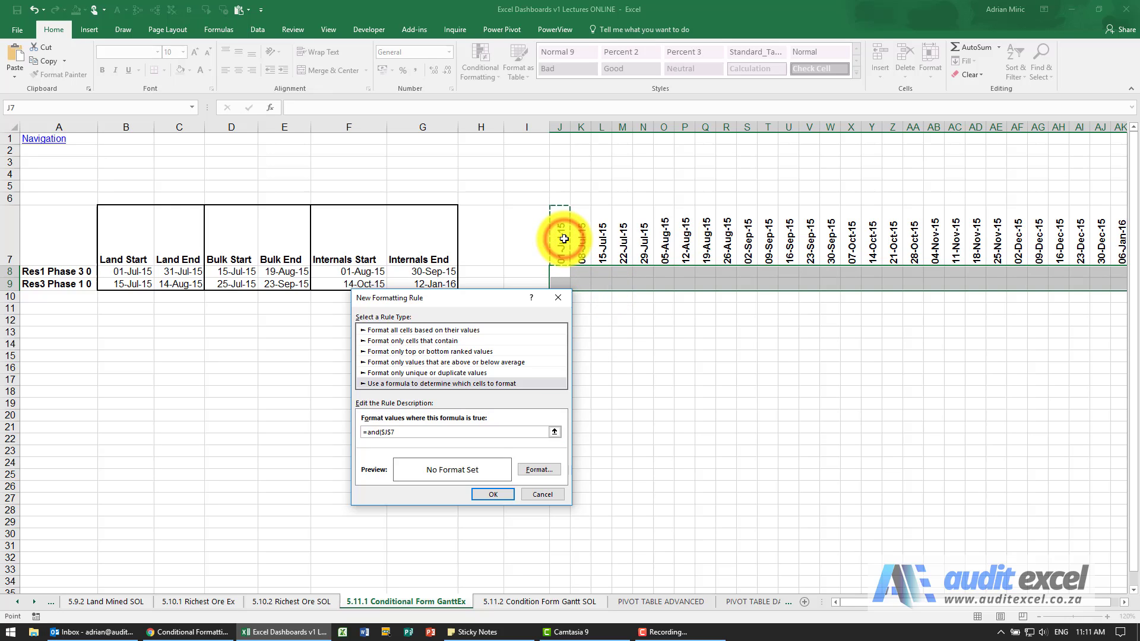
pyautogui.moveTo(568, 279)
pyautogui.write('>=')
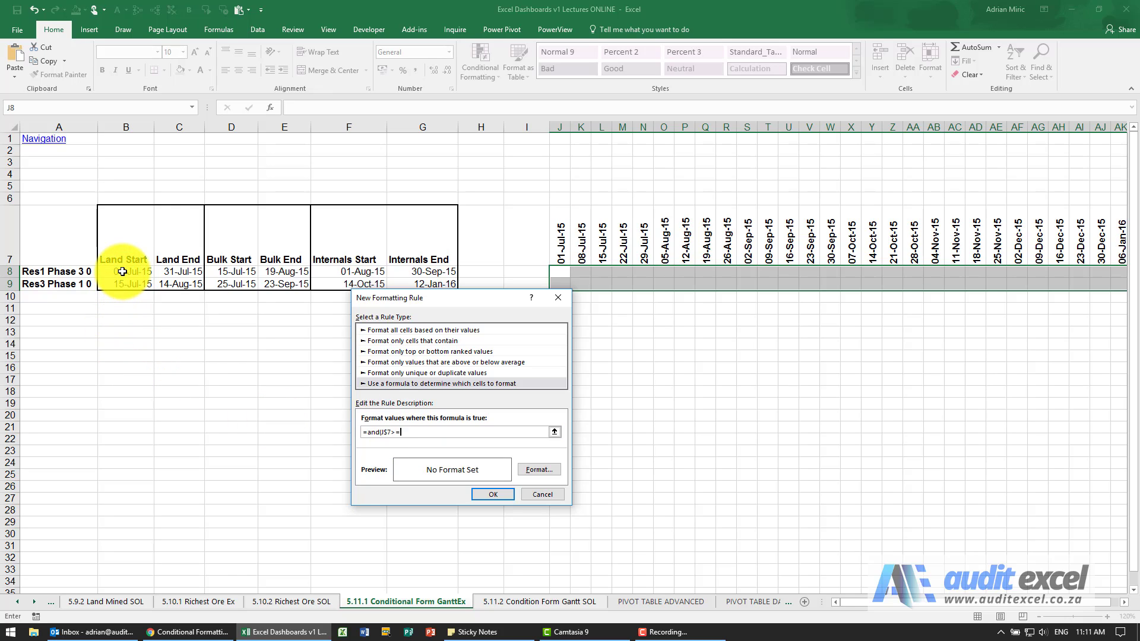
pyautogui.click(126, 271)
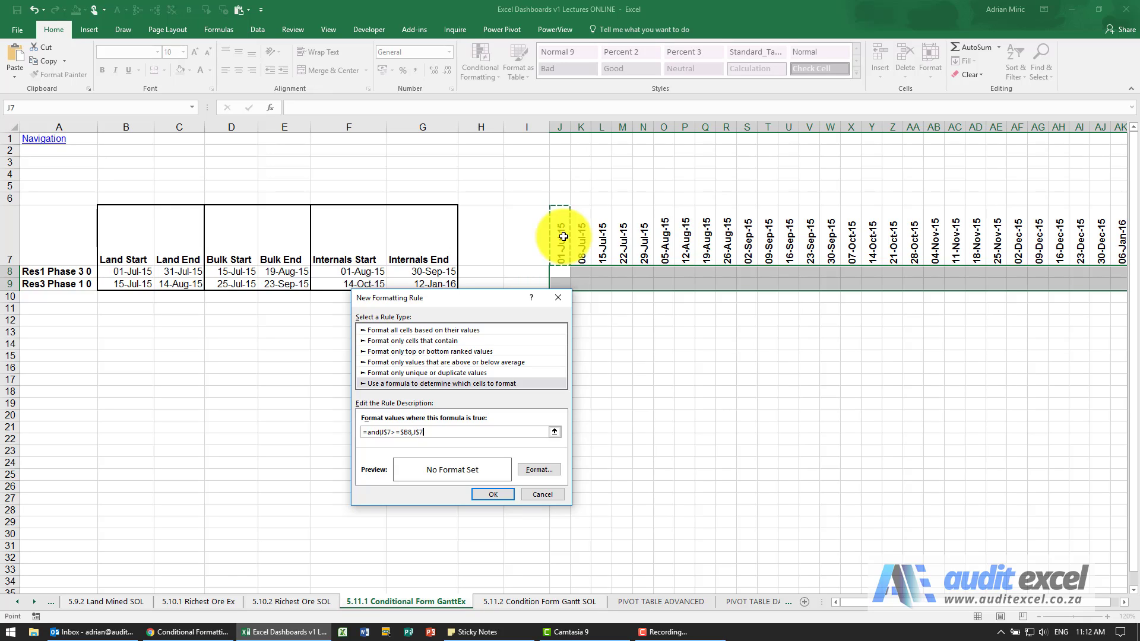
pyautogui.write('<=')
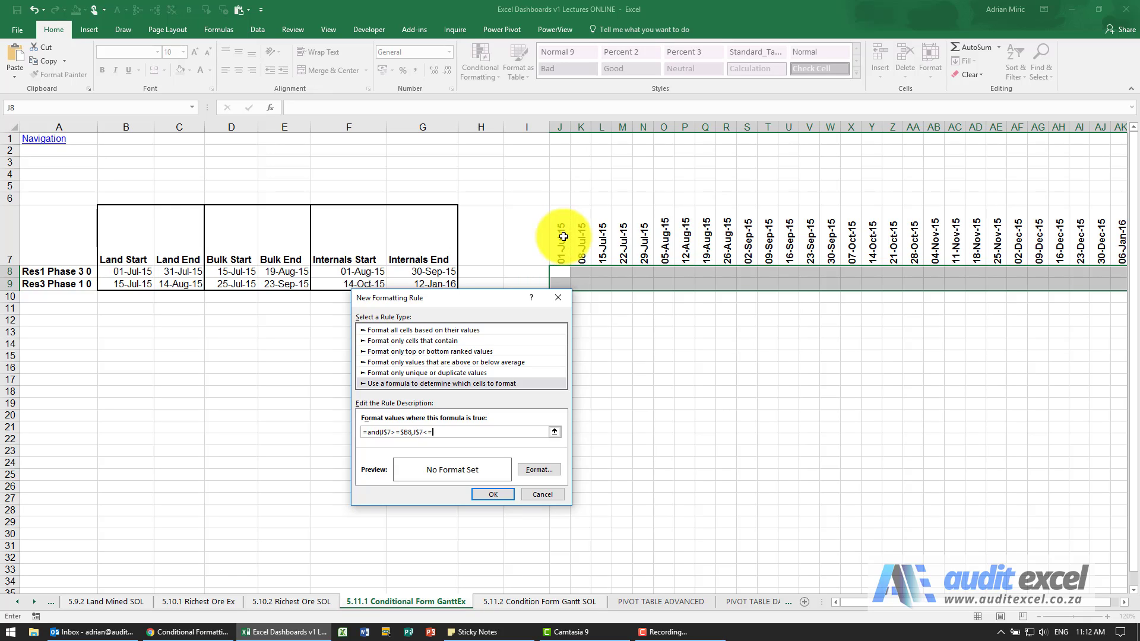
pyautogui.click(179, 271)
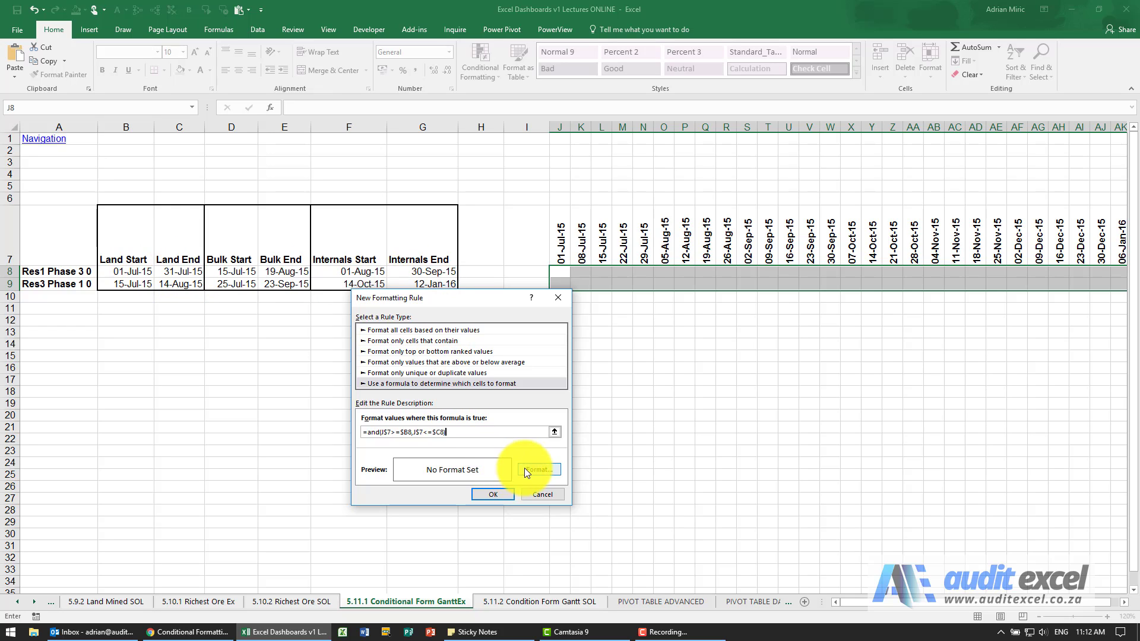
# Give the Land rule a light green fill and apply it to the grid
pyautogui.click(537, 469)
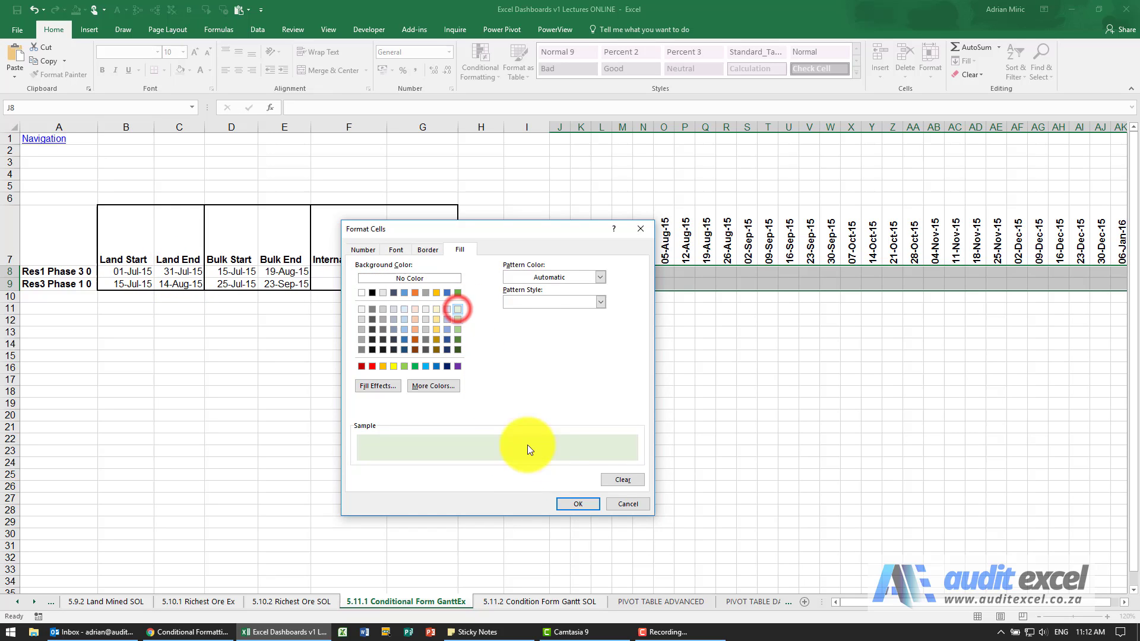
pyautogui.click(577, 503)
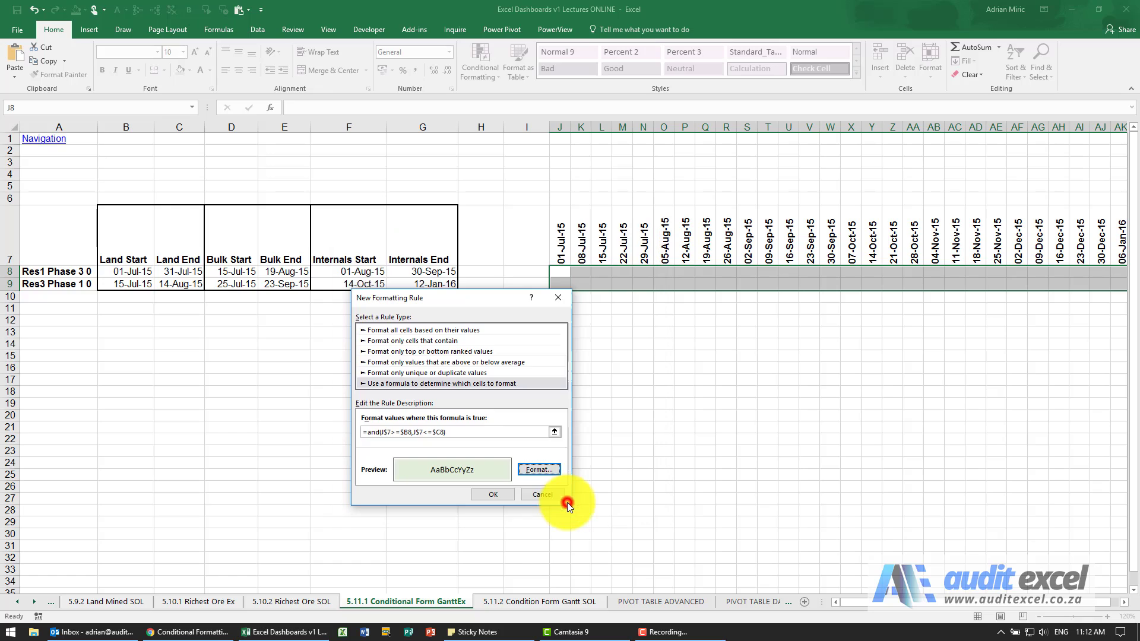
pyautogui.click(491, 494)
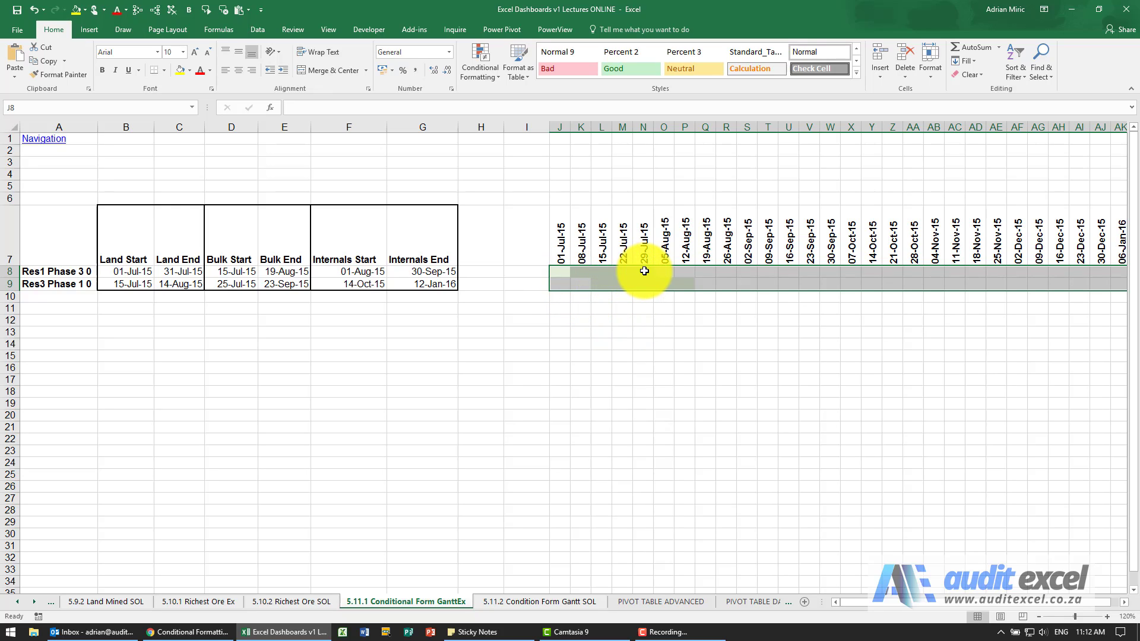
pyautogui.click(663, 274)
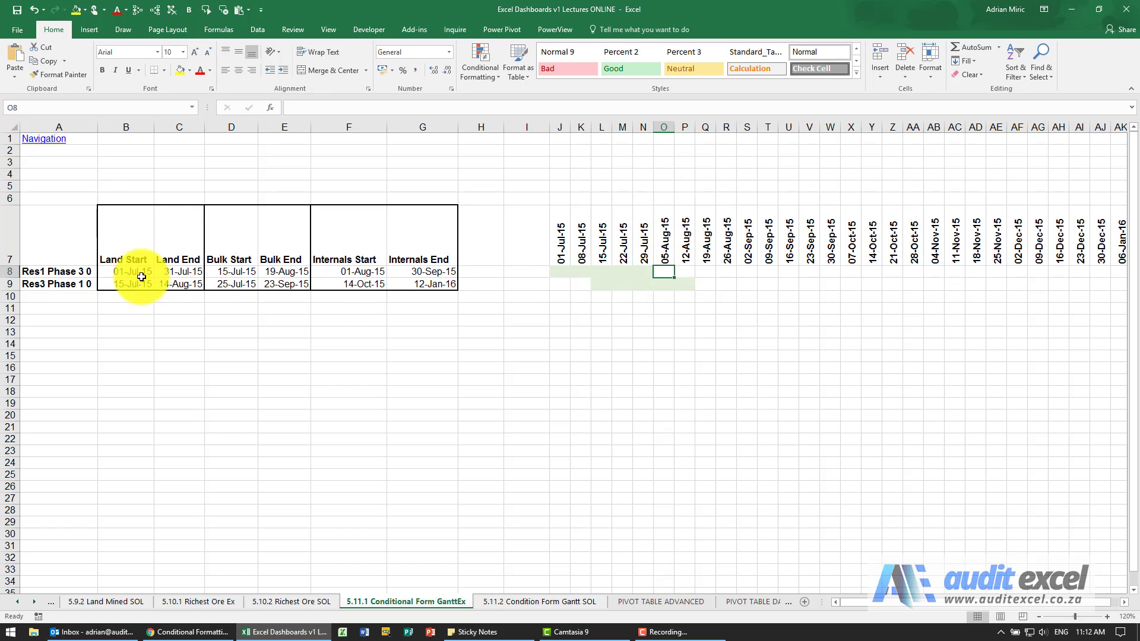
pyautogui.moveTo(409, 299)
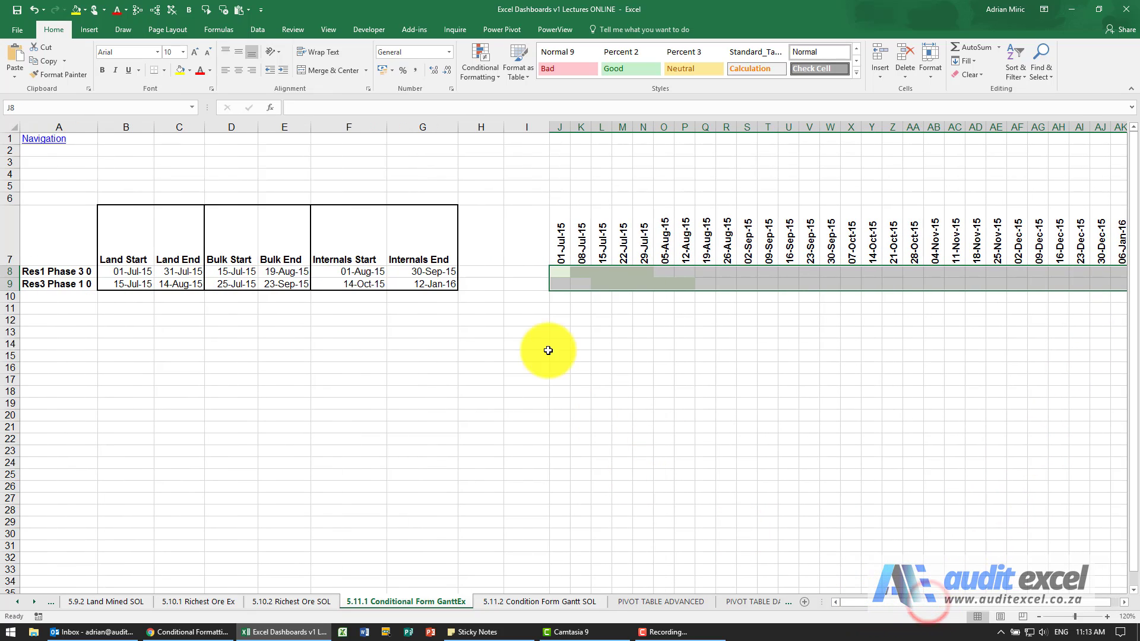
# Start a second formula rule reading =and(J$7>=$D8,J$7<=$E8) for the Bulk period
pyautogui.click(478, 62)
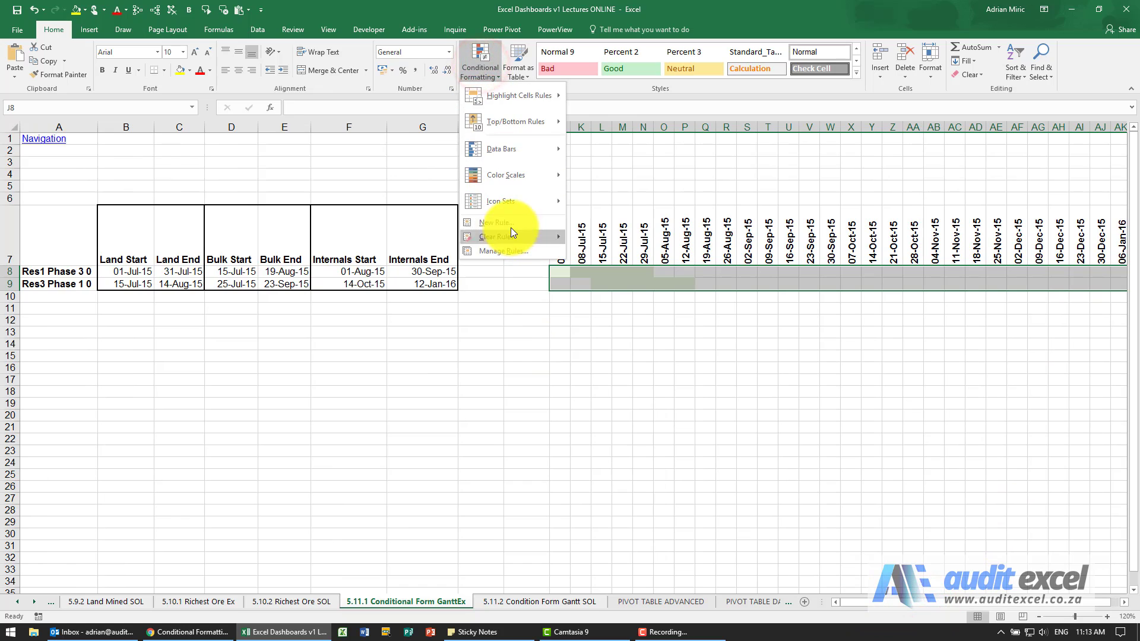
pyautogui.click(495, 222)
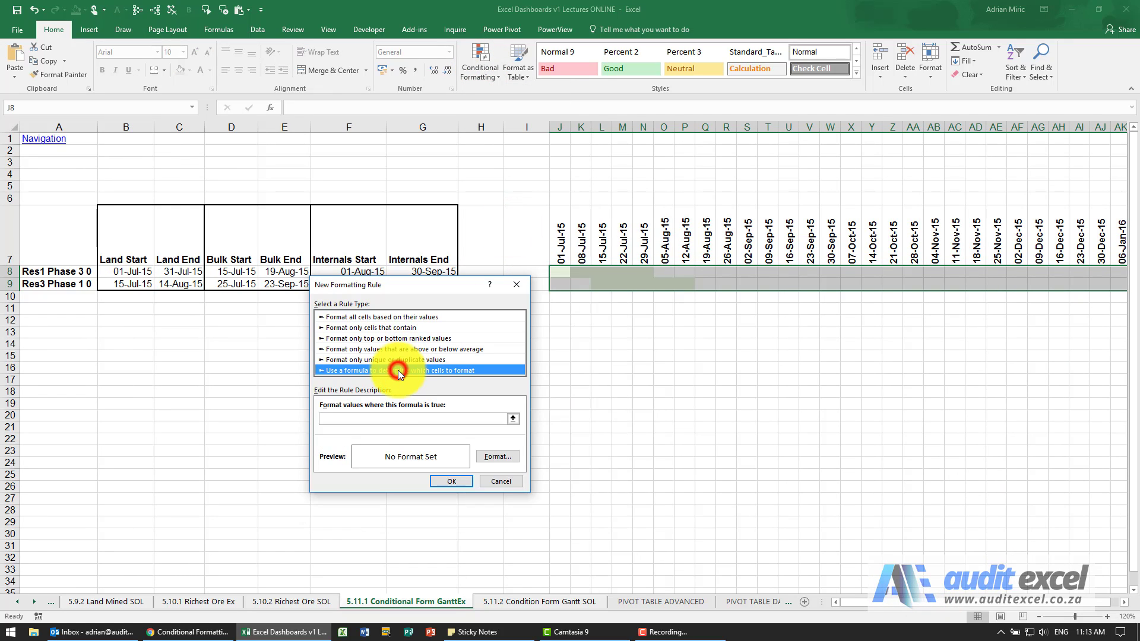
pyautogui.write('=a')
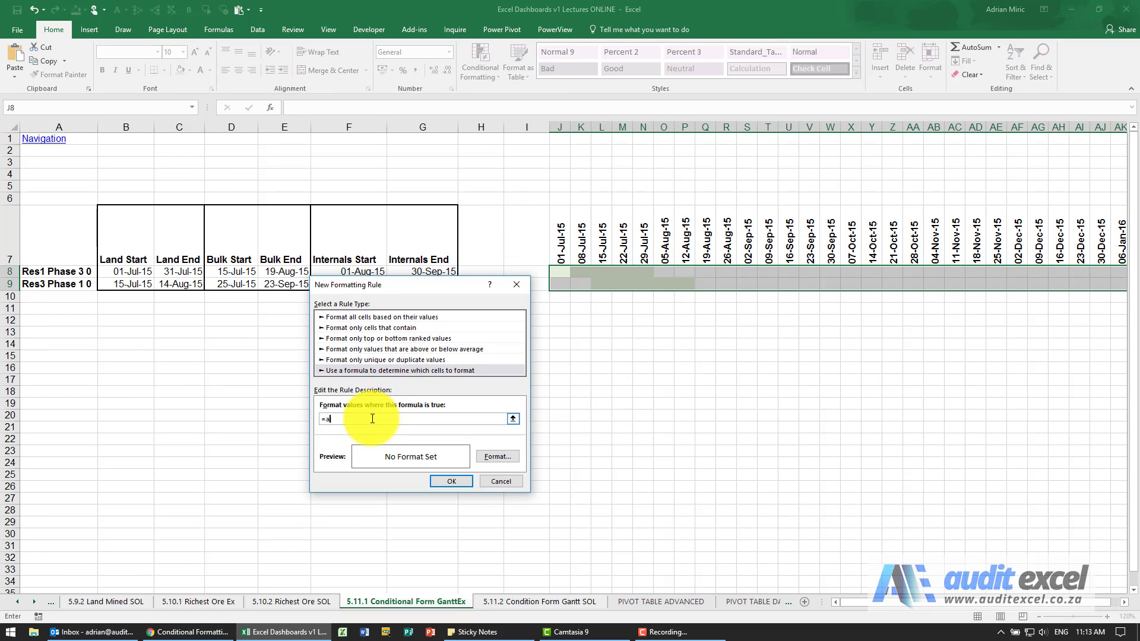
pyautogui.write('nd(J$7')
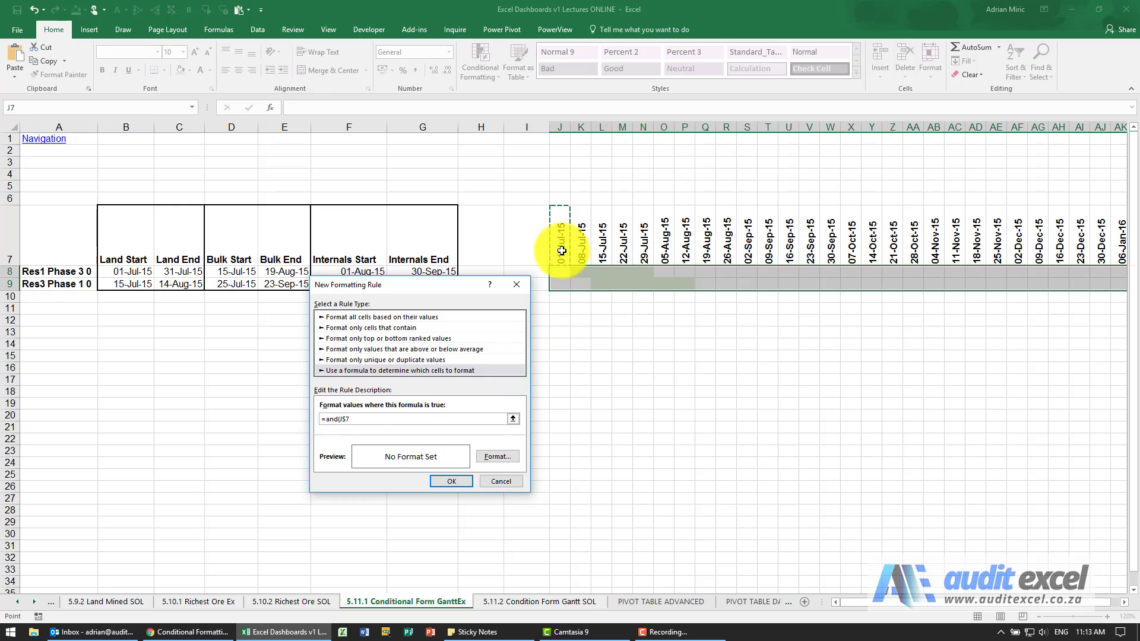
pyautogui.write('>=')
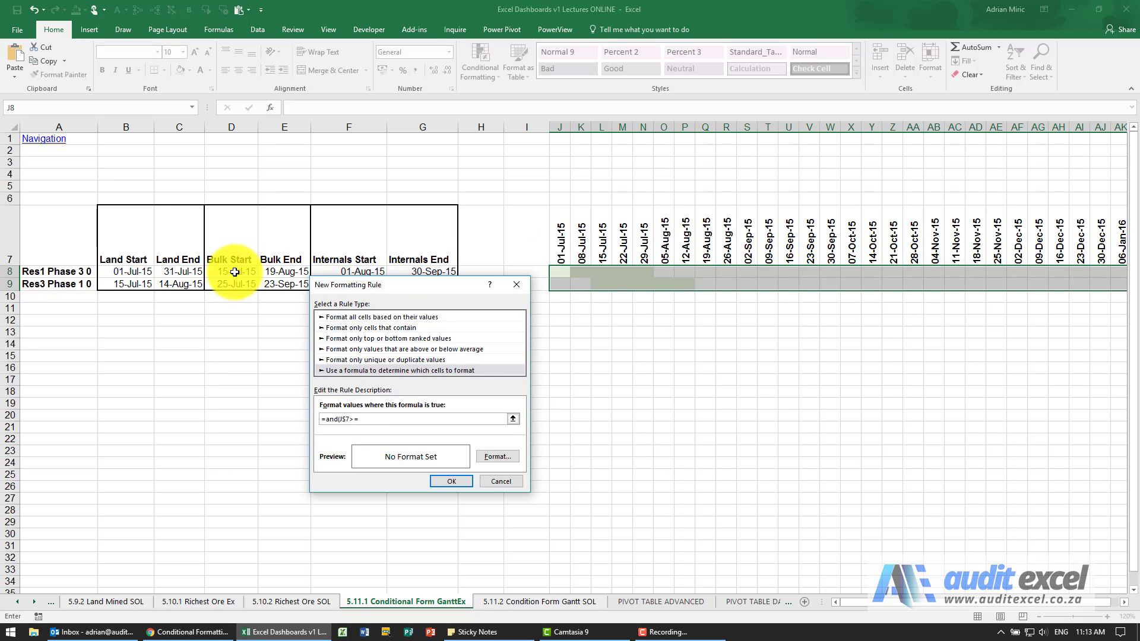
pyautogui.click(232, 271)
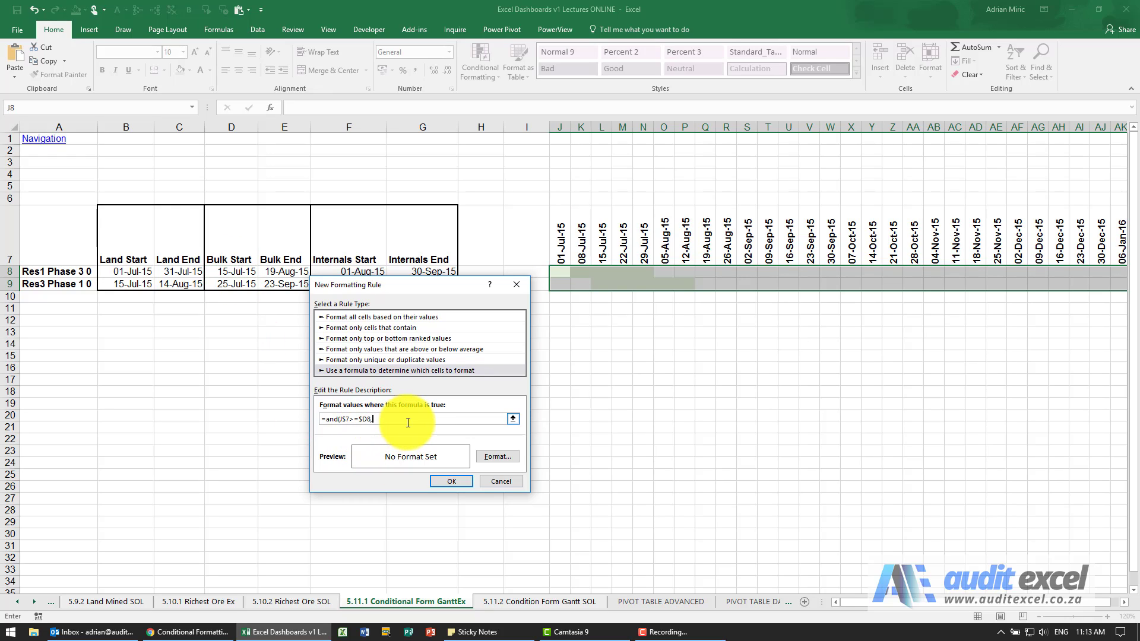
pyautogui.write('$J$7')
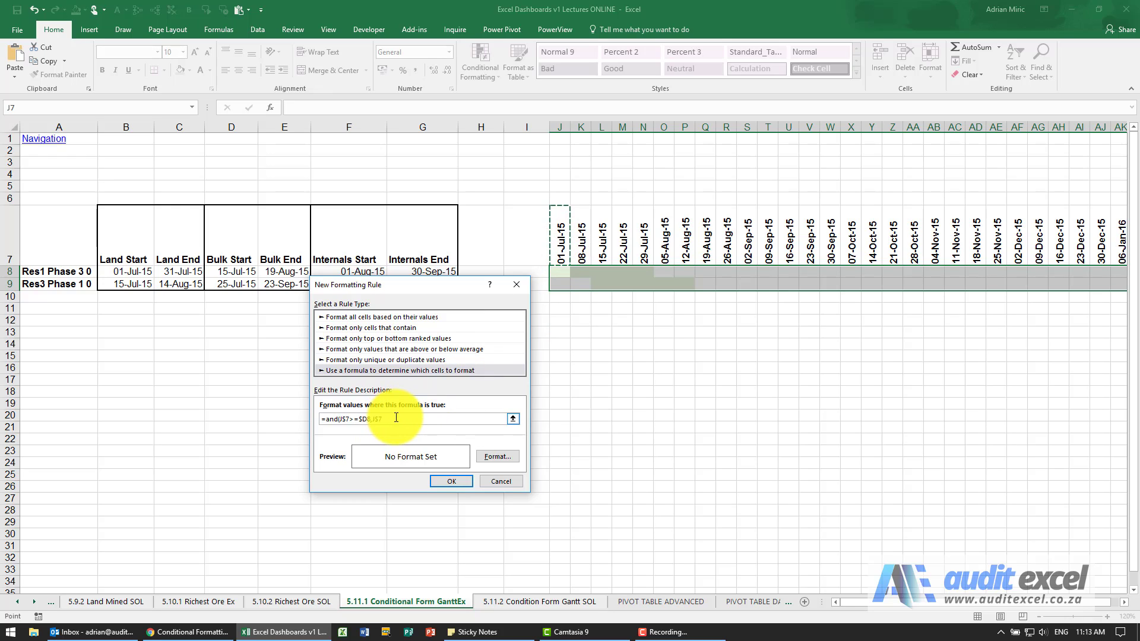
pyautogui.write('<=$E8)')
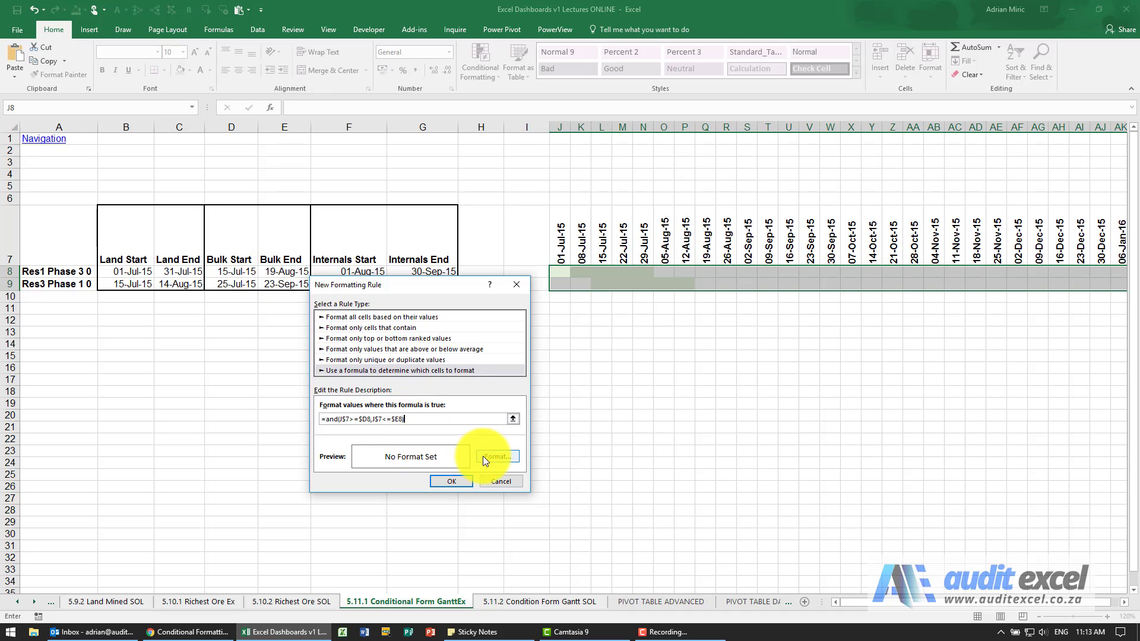
# Give the Bulk rule a horizontal stripe pattern fill and apply it to the grid
pyautogui.click(496, 456)
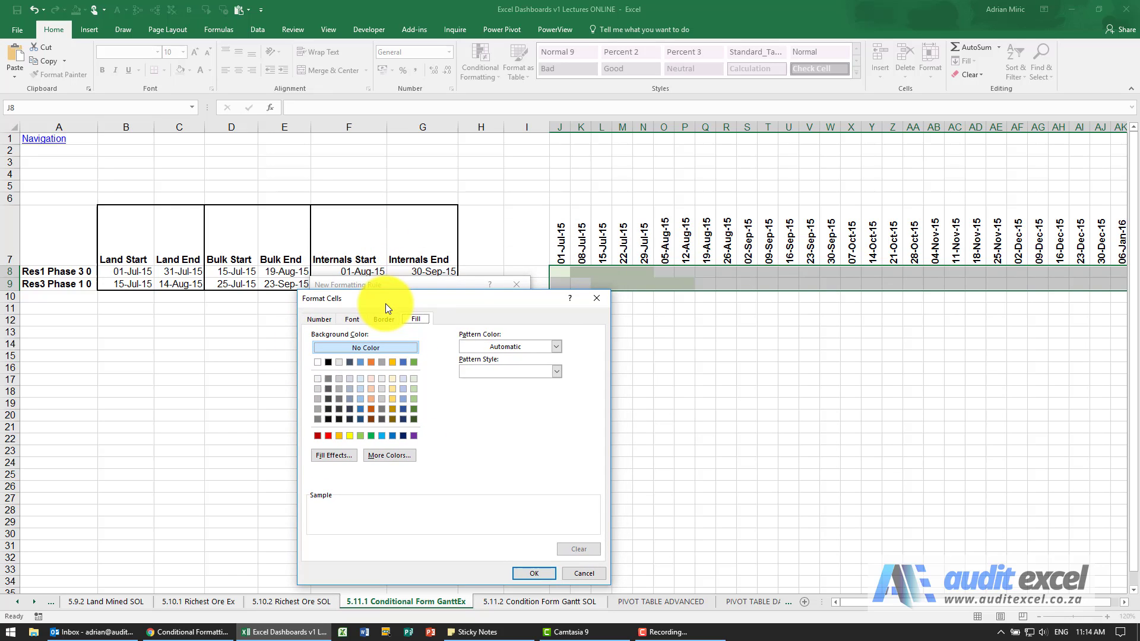
pyautogui.click(556, 372)
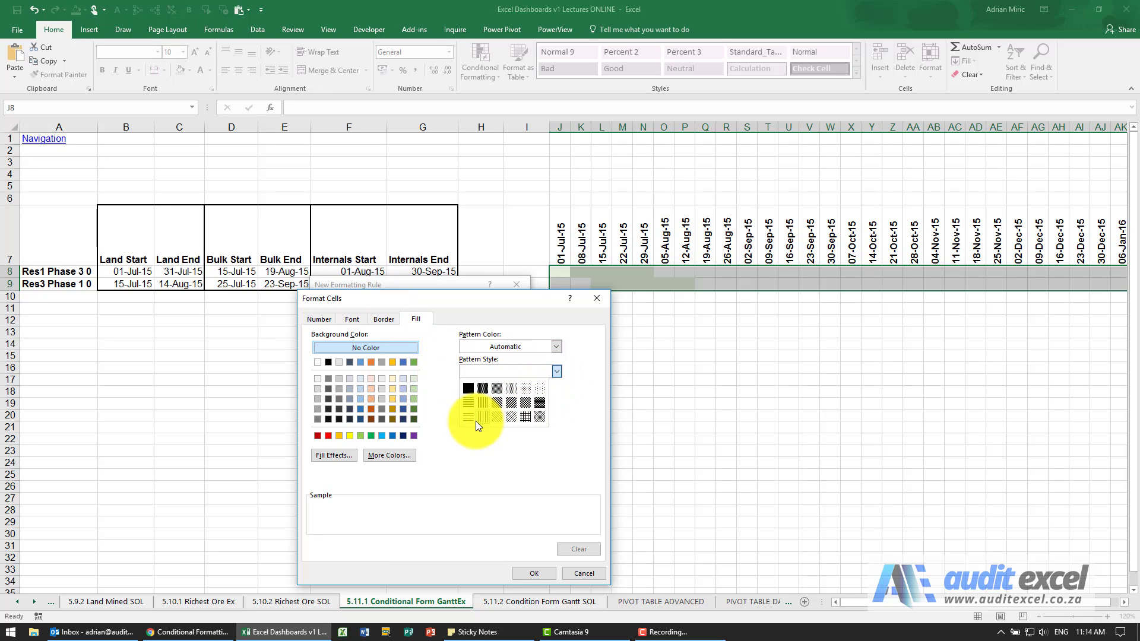
pyautogui.click(465, 422)
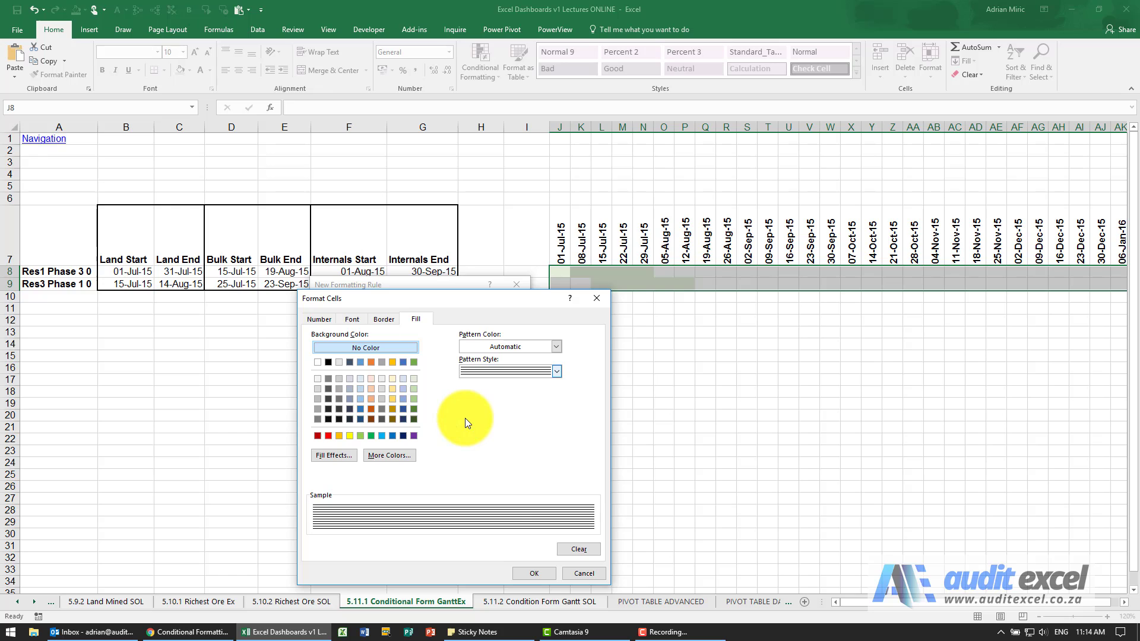
pyautogui.click(534, 574)
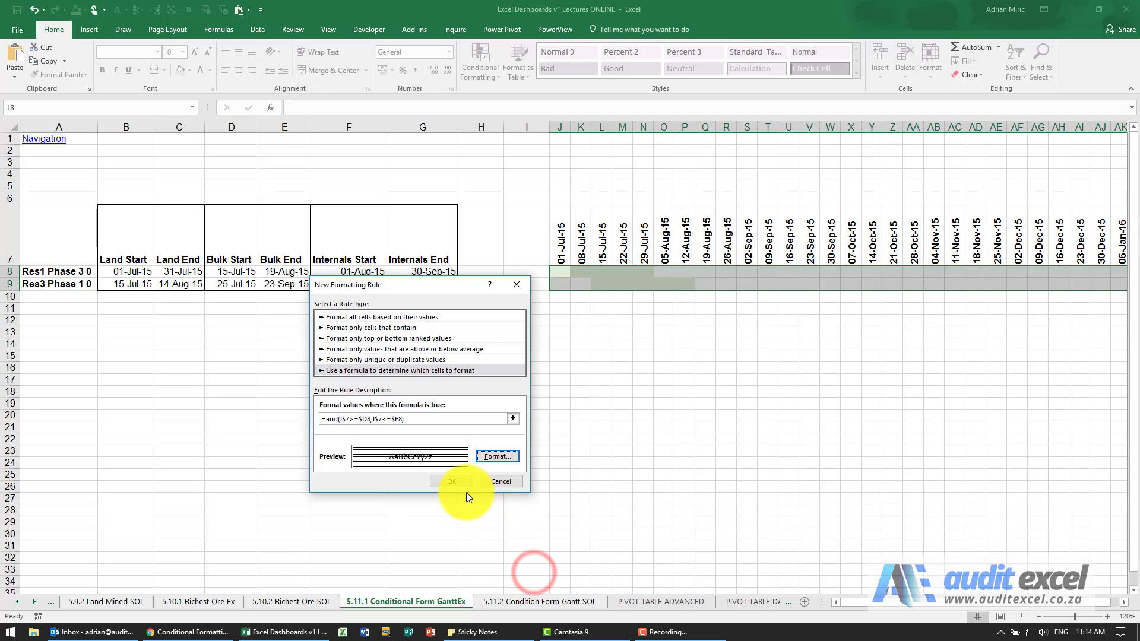
pyautogui.click(450, 482)
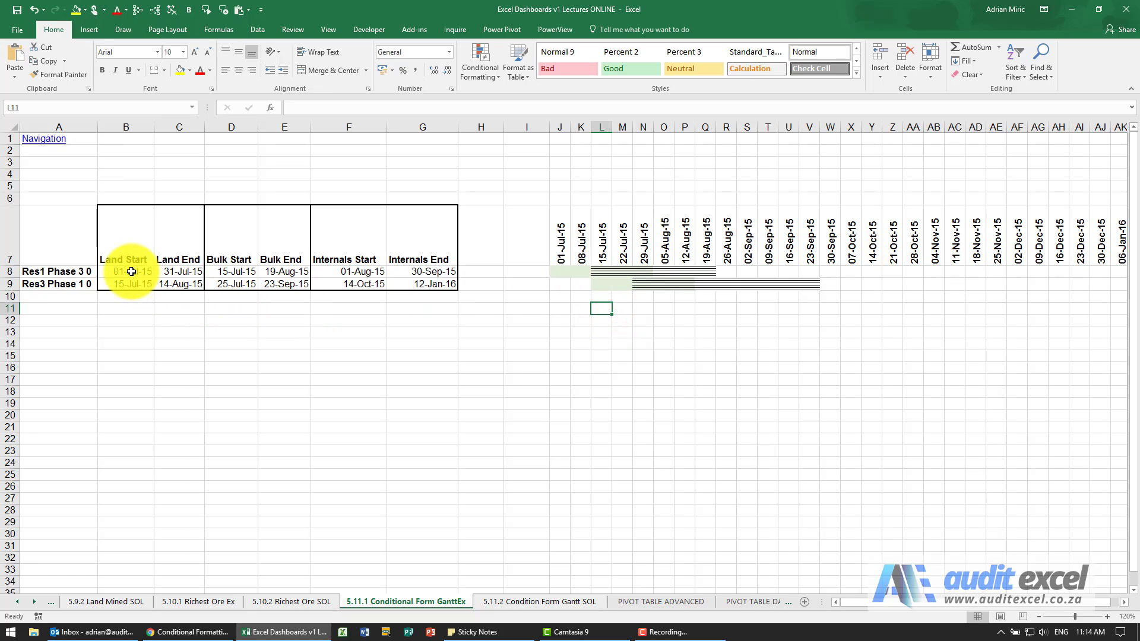
pyautogui.moveTo(232, 272)
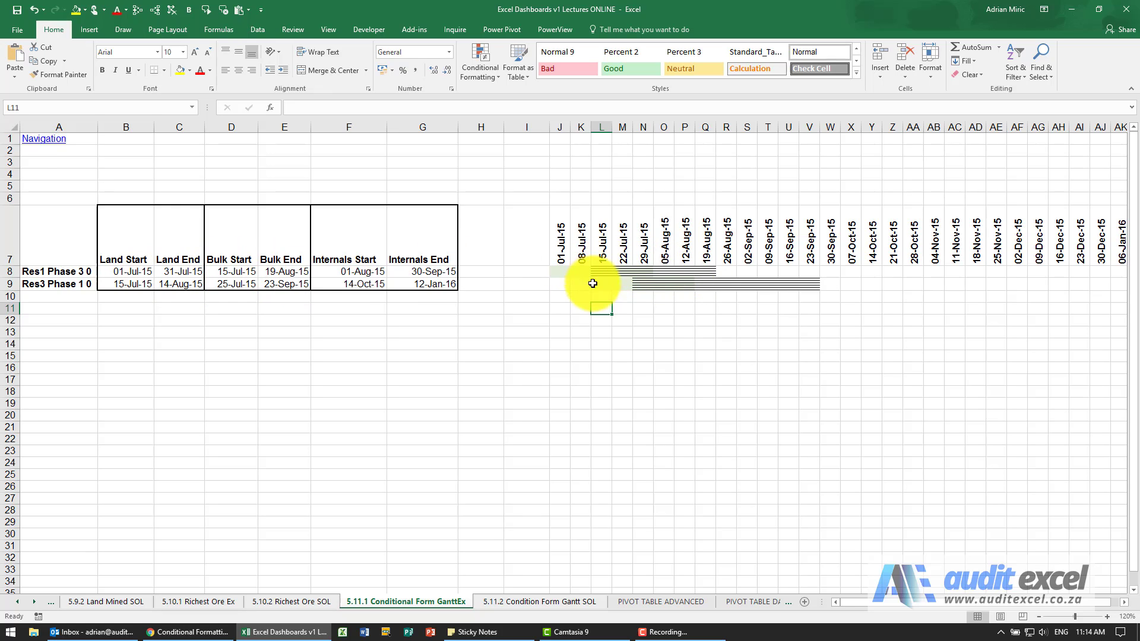
pyautogui.moveTo(573, 274)
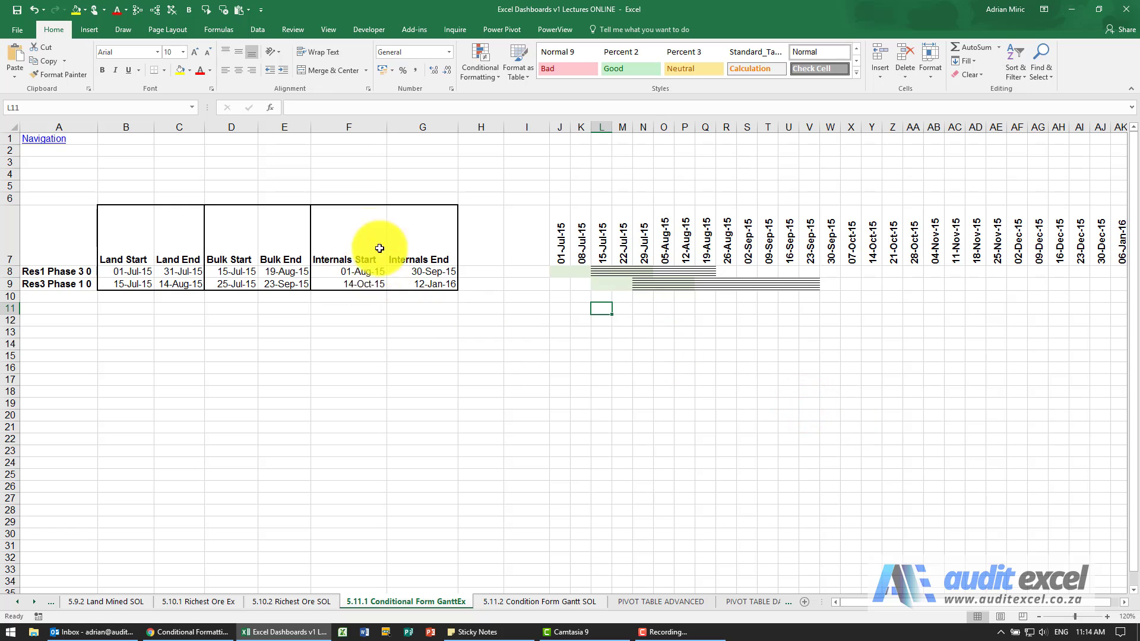
# Select J8:AK9 and begin a third formula-based conditional formatting rule
pyautogui.click(558, 271)
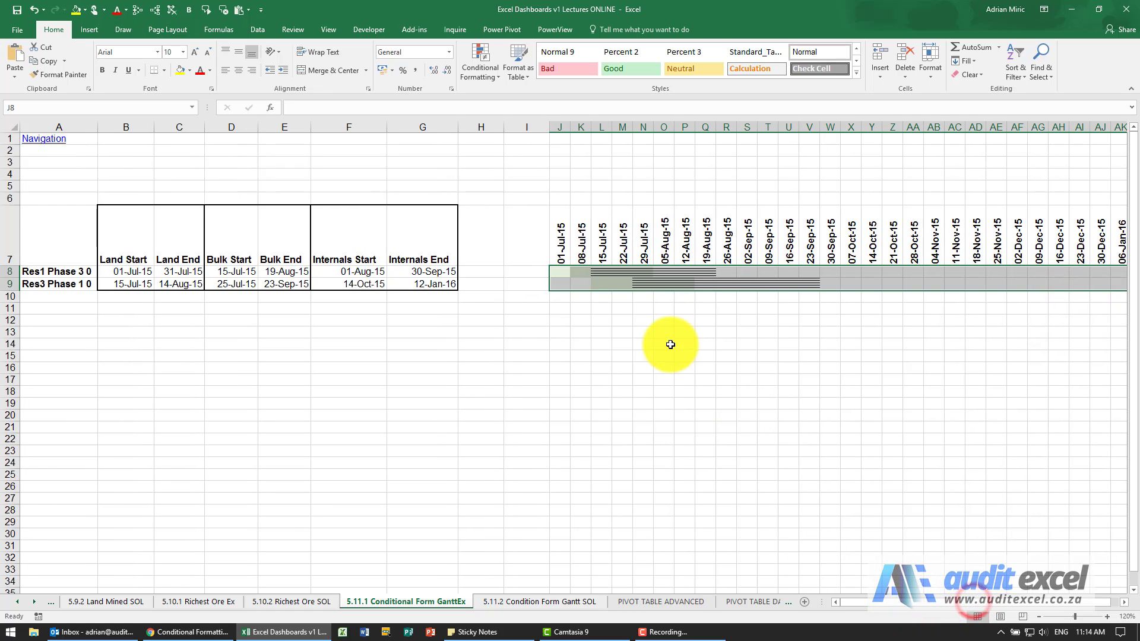
pyautogui.click(478, 62)
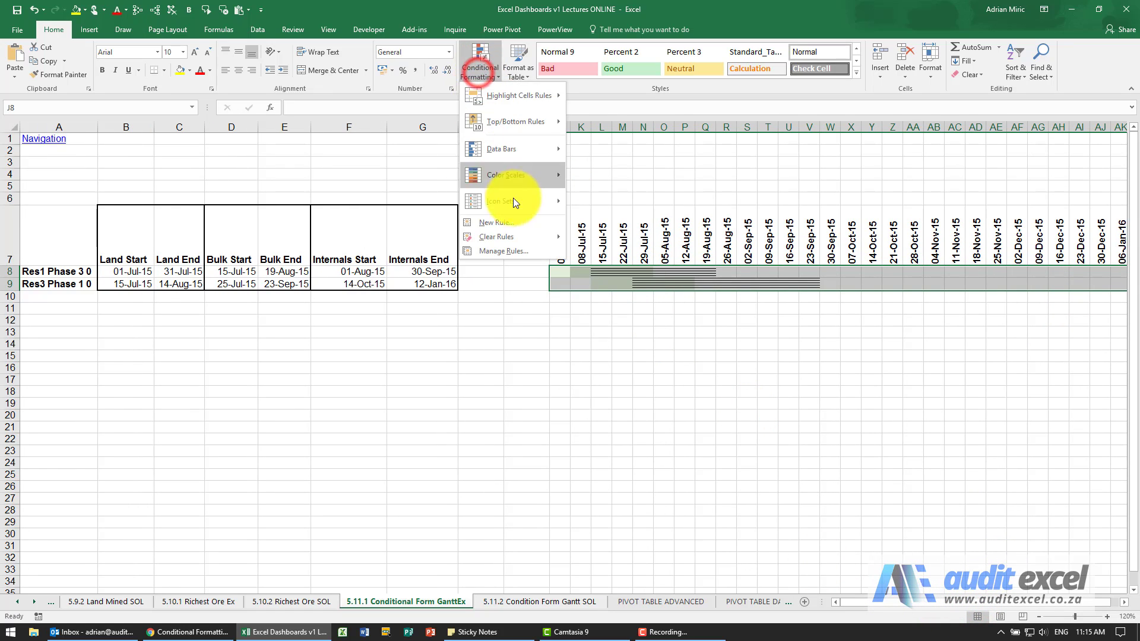
pyautogui.click(497, 222)
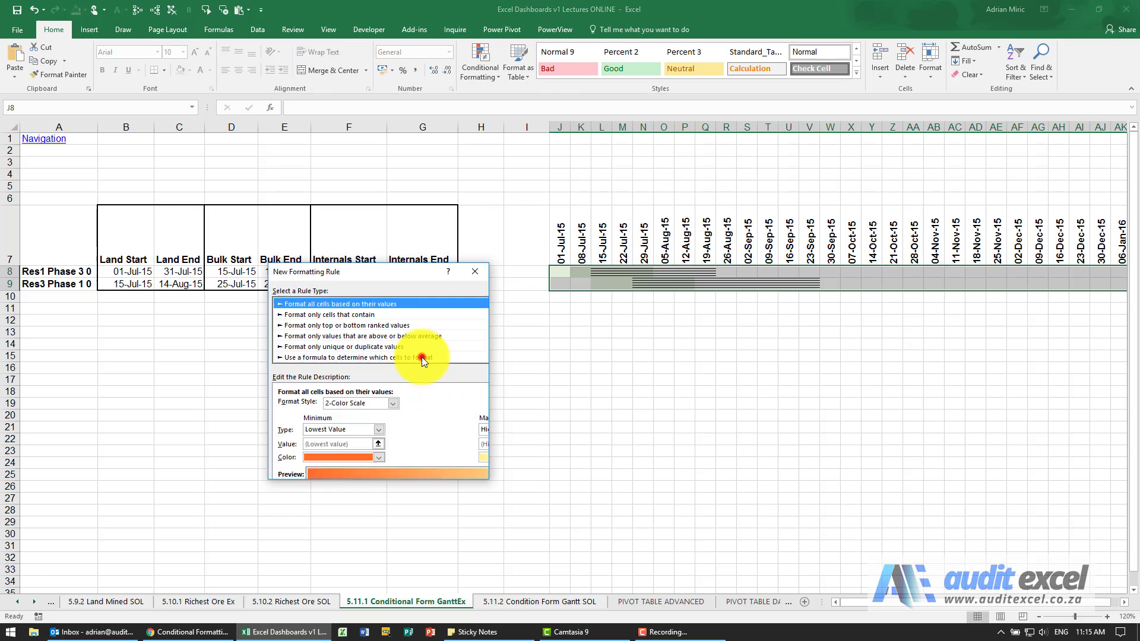
pyautogui.click(356, 357)
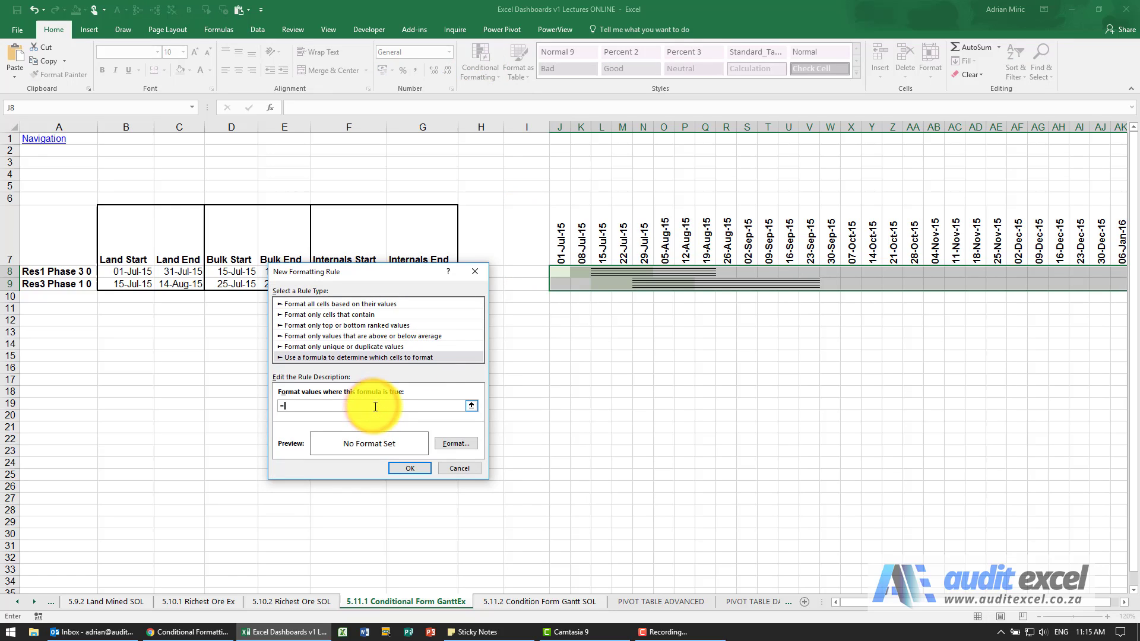
# Enter the formula =and(J$7>=$F8,J$7<=$G8) testing weeks against the Internals dates
pyautogui.write('and(')
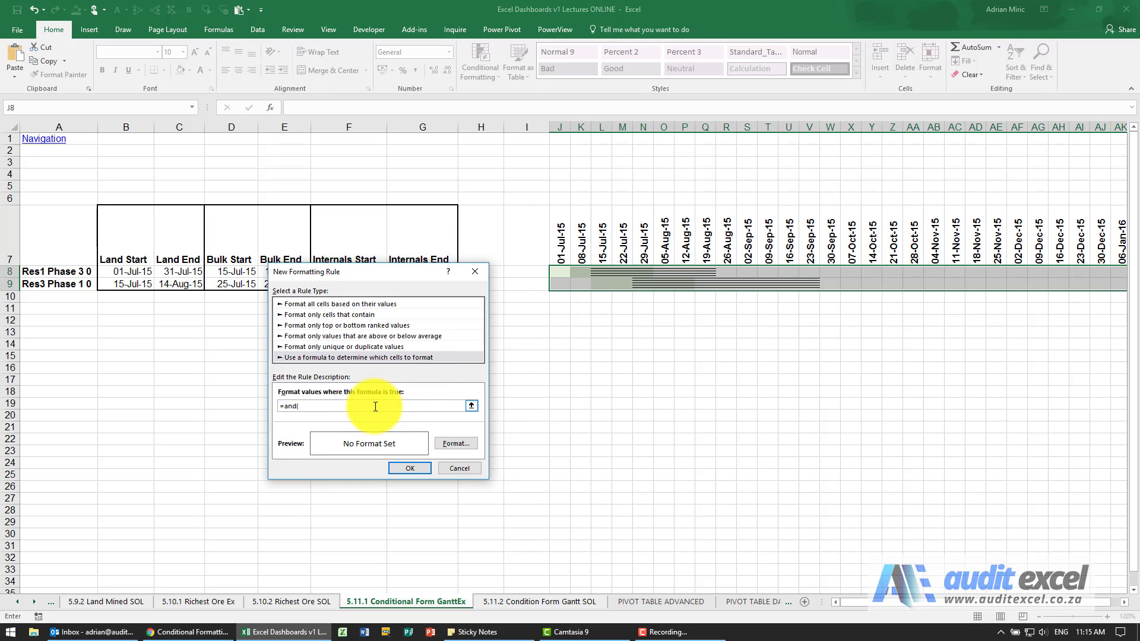
pyautogui.click(559, 248)
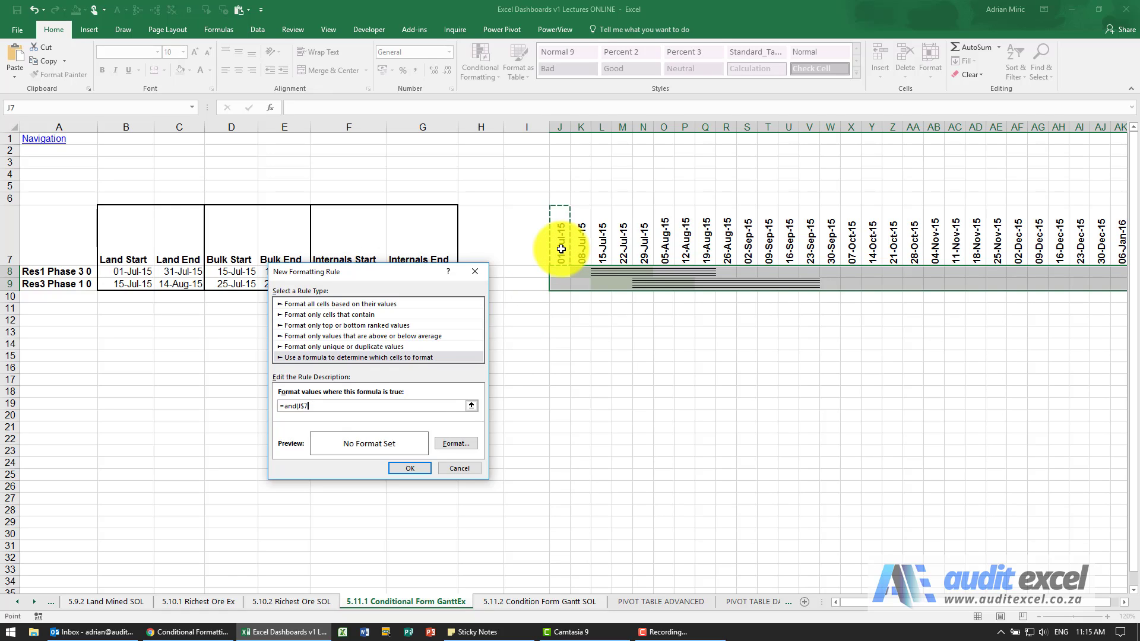
pyautogui.write('>=$F8,J$7')
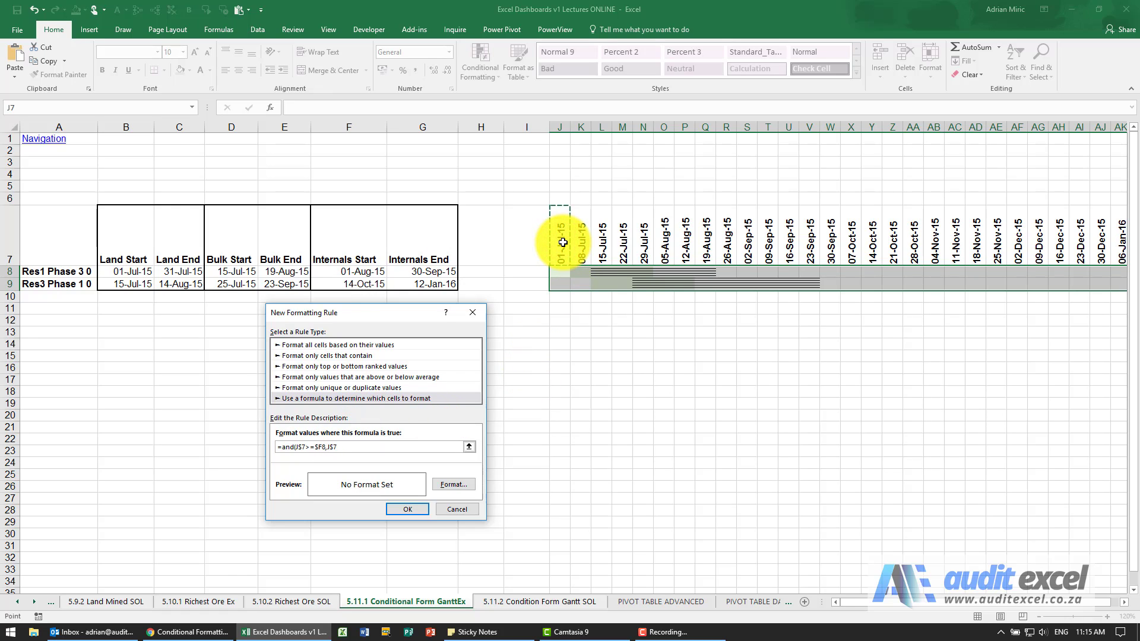
pyautogui.write('<=')
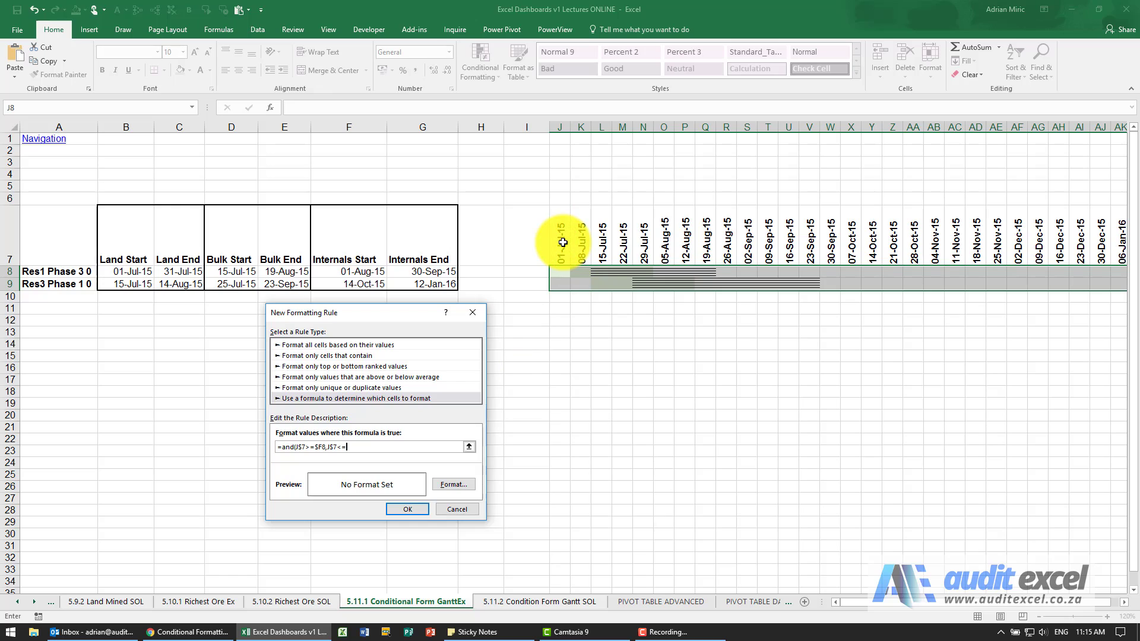
pyautogui.click(433, 271)
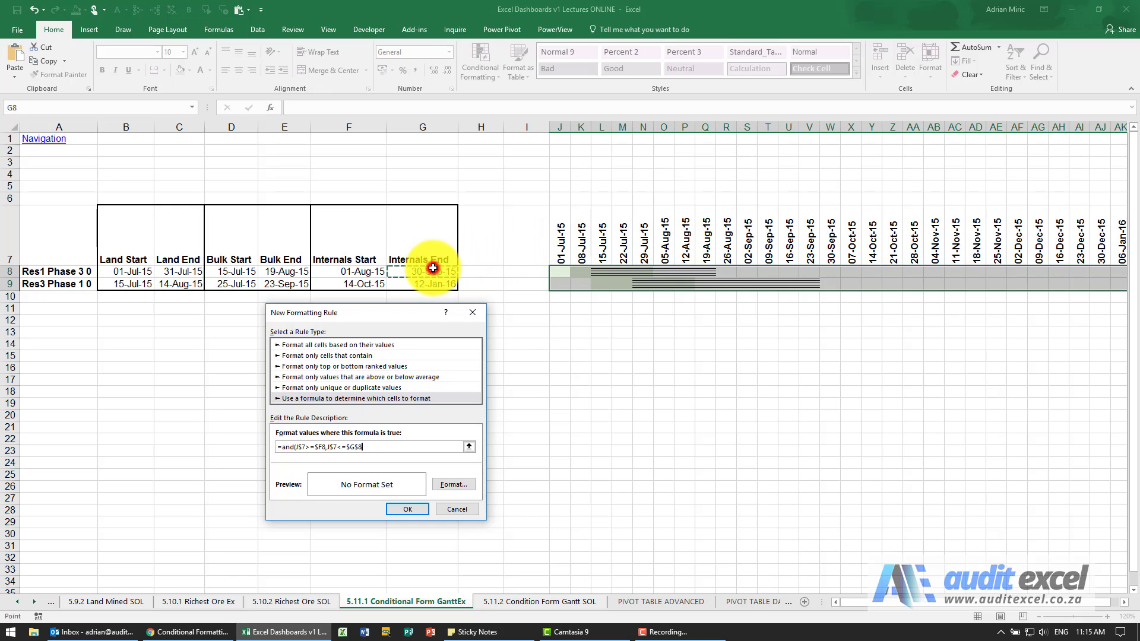
pyautogui.moveTo(436, 434)
pyautogui.write(')')
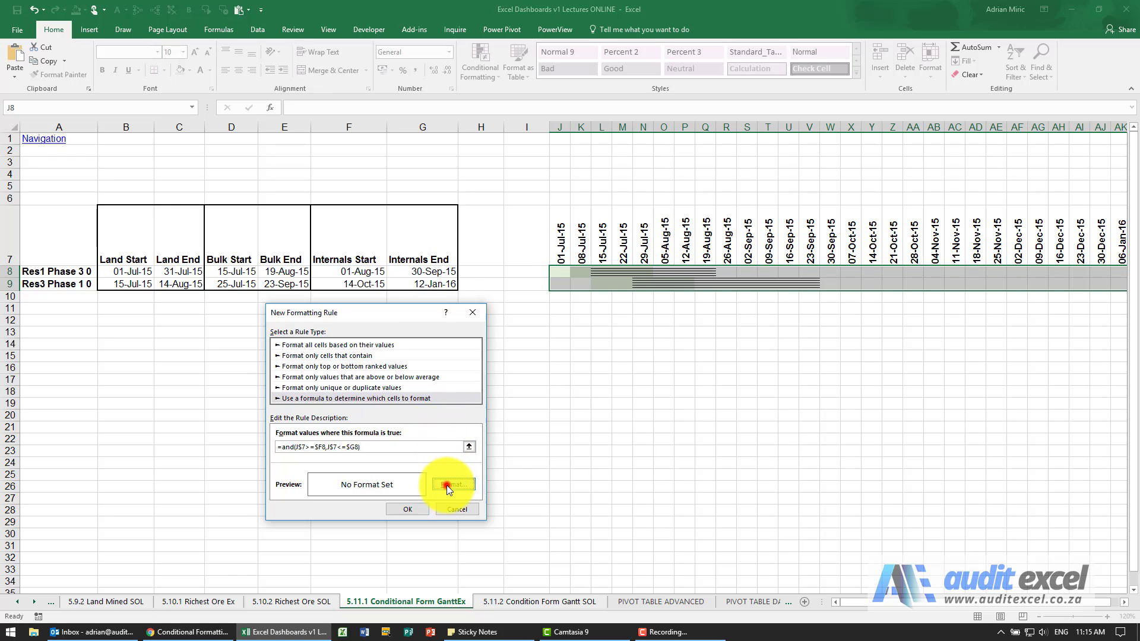
pyautogui.click(450, 485)
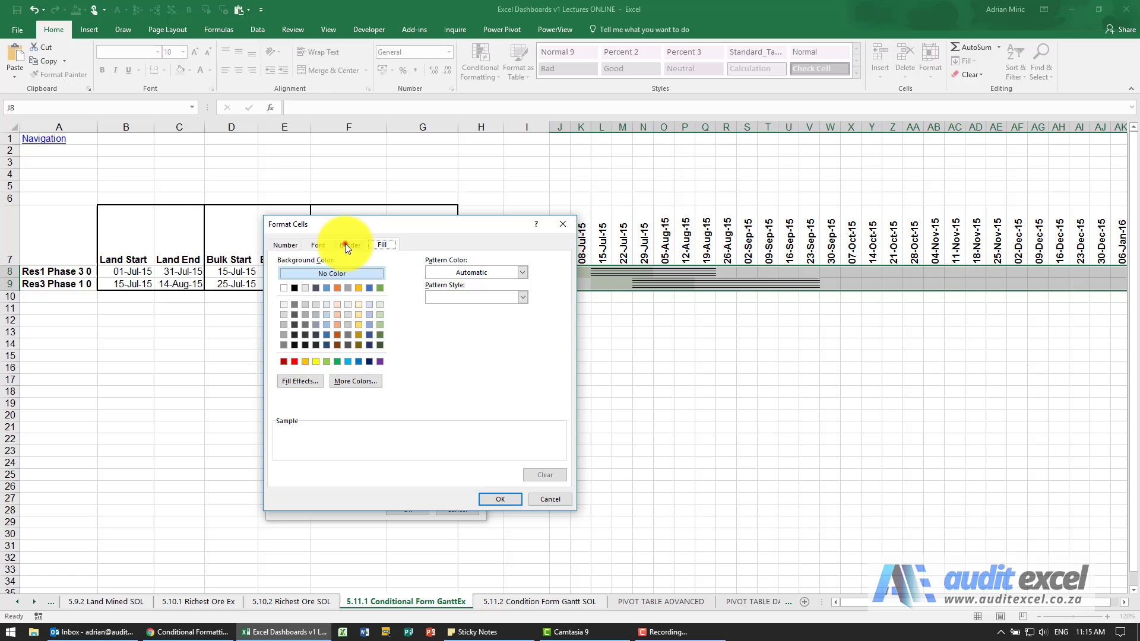
# Give the Internals rule a red outline border and finish the rule
pyautogui.click(351, 244)
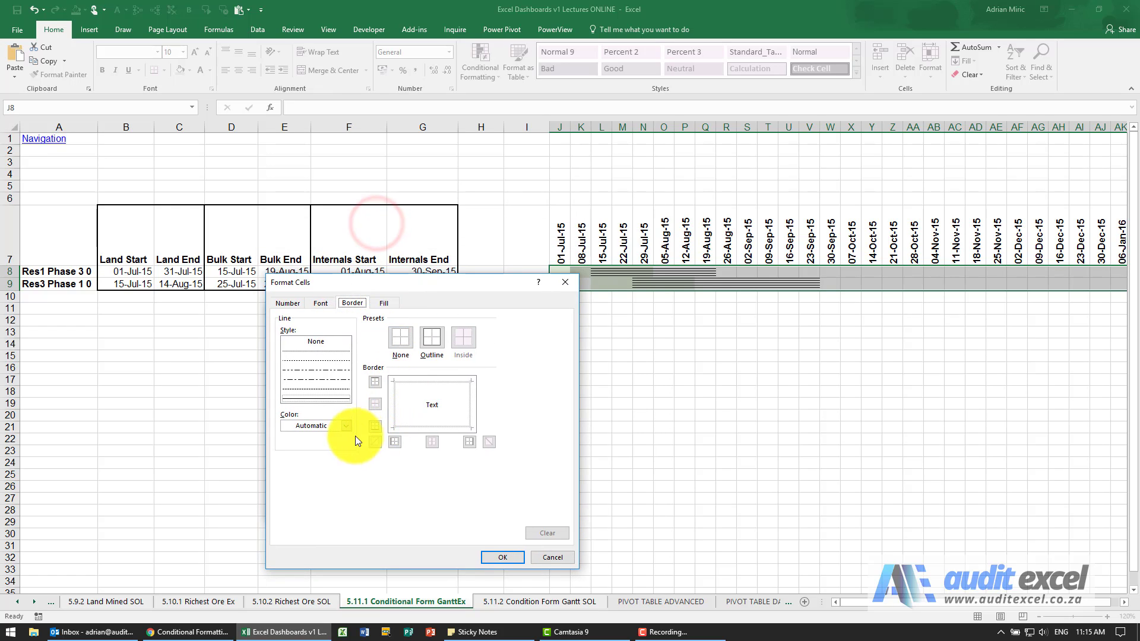
pyautogui.click(345, 425)
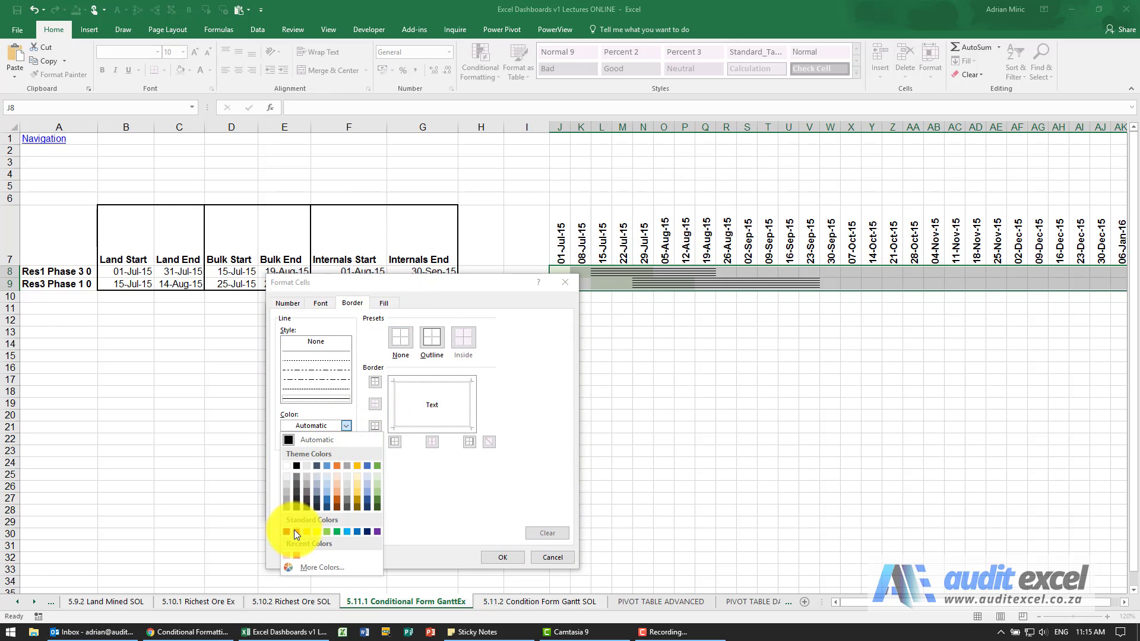
pyautogui.click(286, 532)
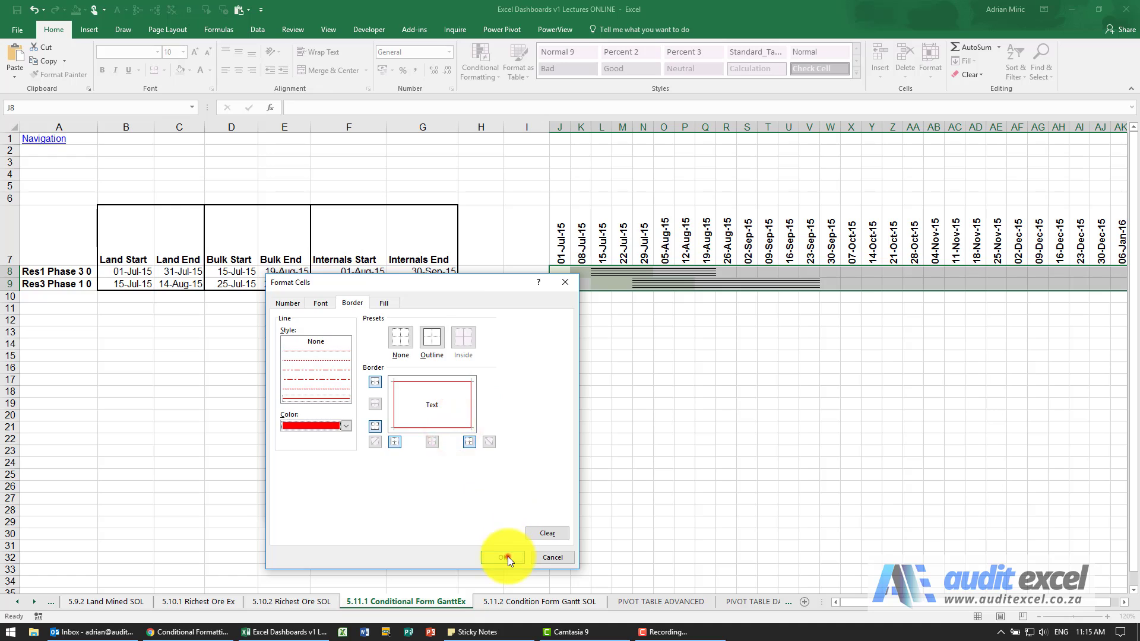
pyautogui.click(504, 557)
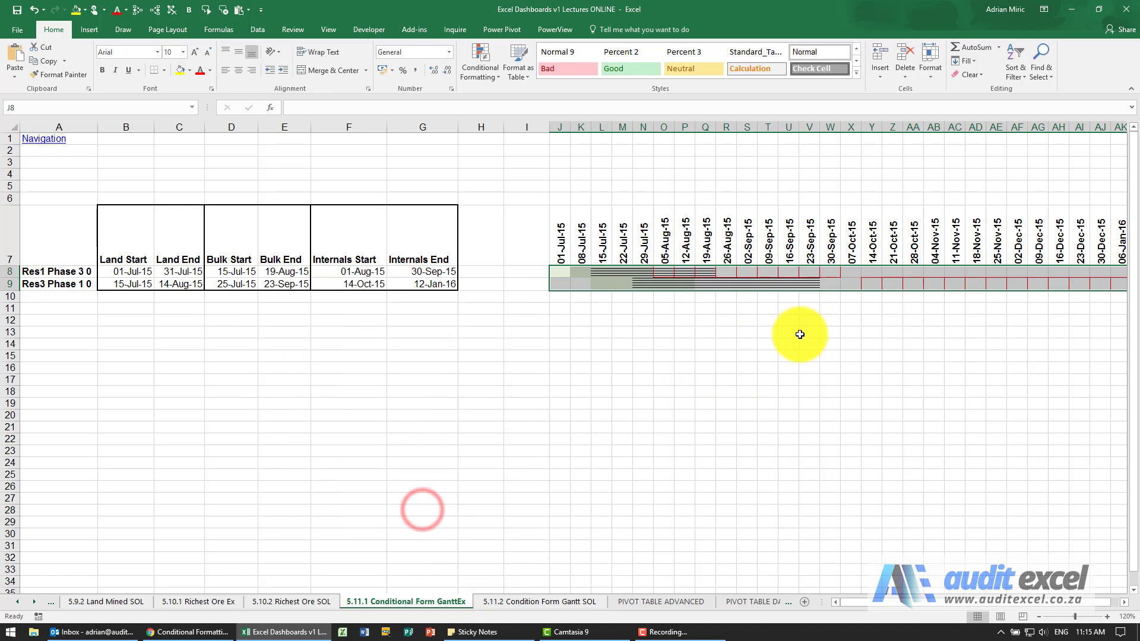
pyautogui.click(808, 332)
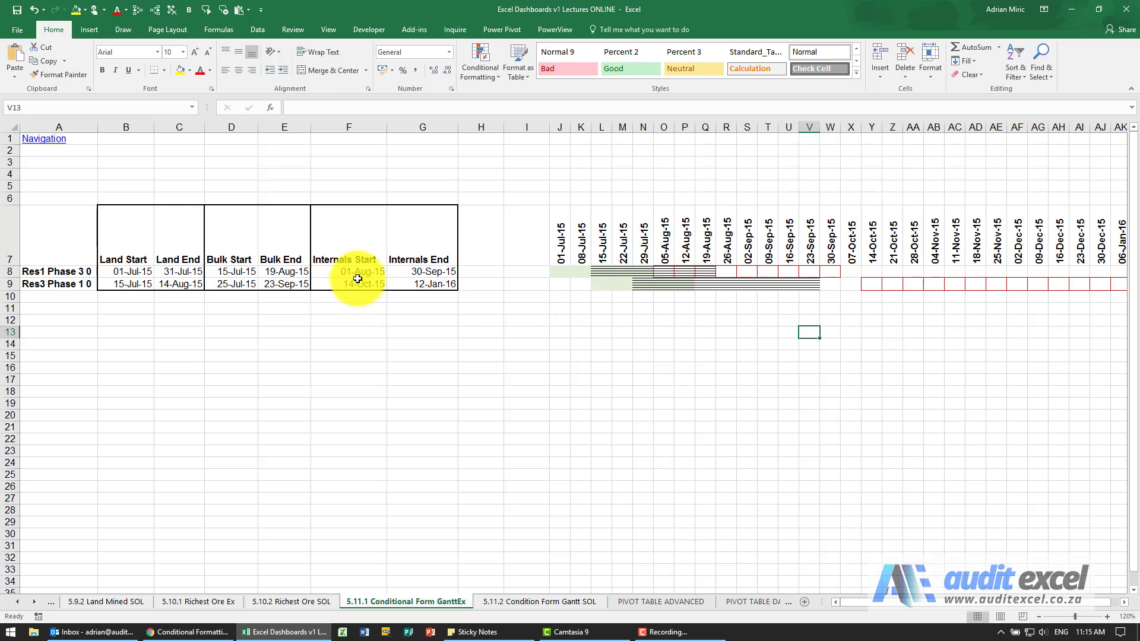
pyautogui.moveTo(420, 274)
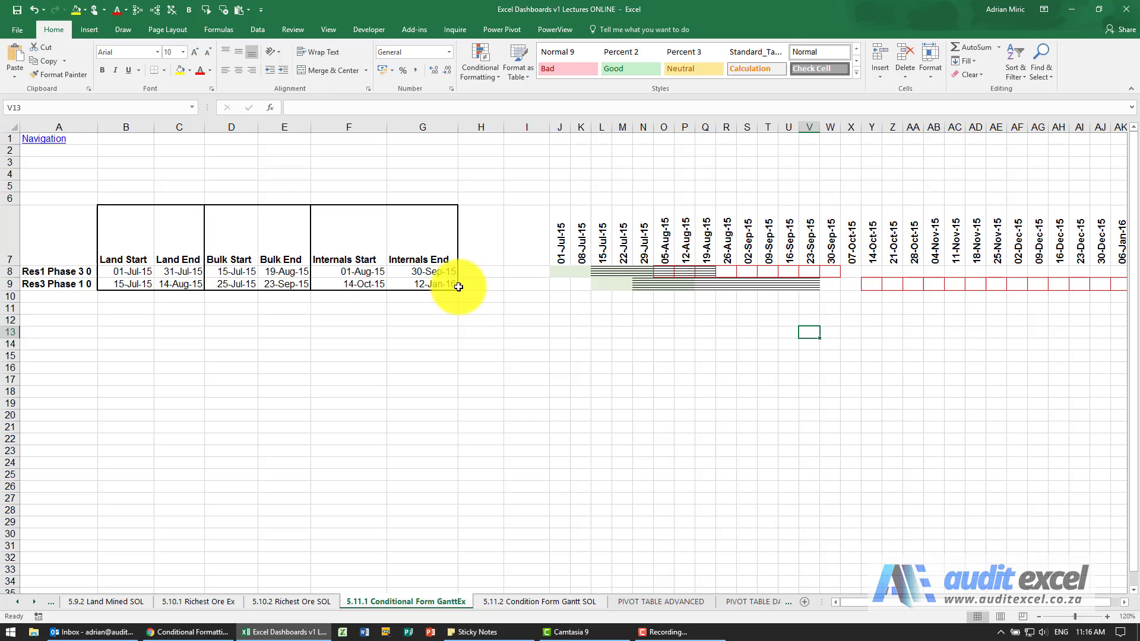
# Change Res1 Phase 3's Internals Start in F8 to 5 Jul 2015
pyautogui.click(348, 271)
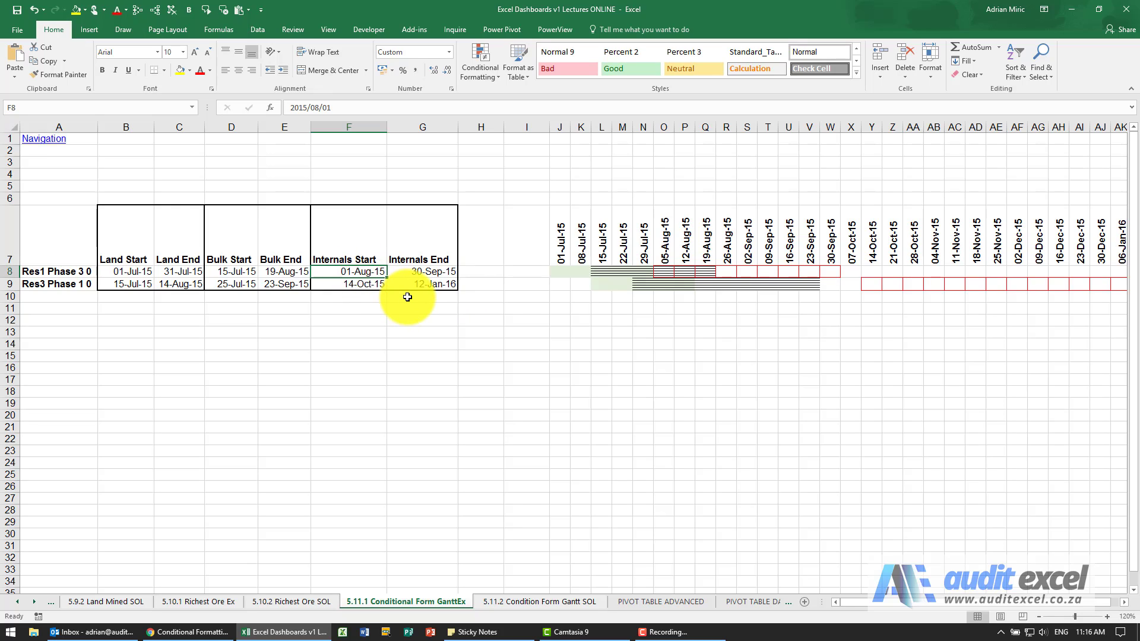
pyautogui.write('5 jul')
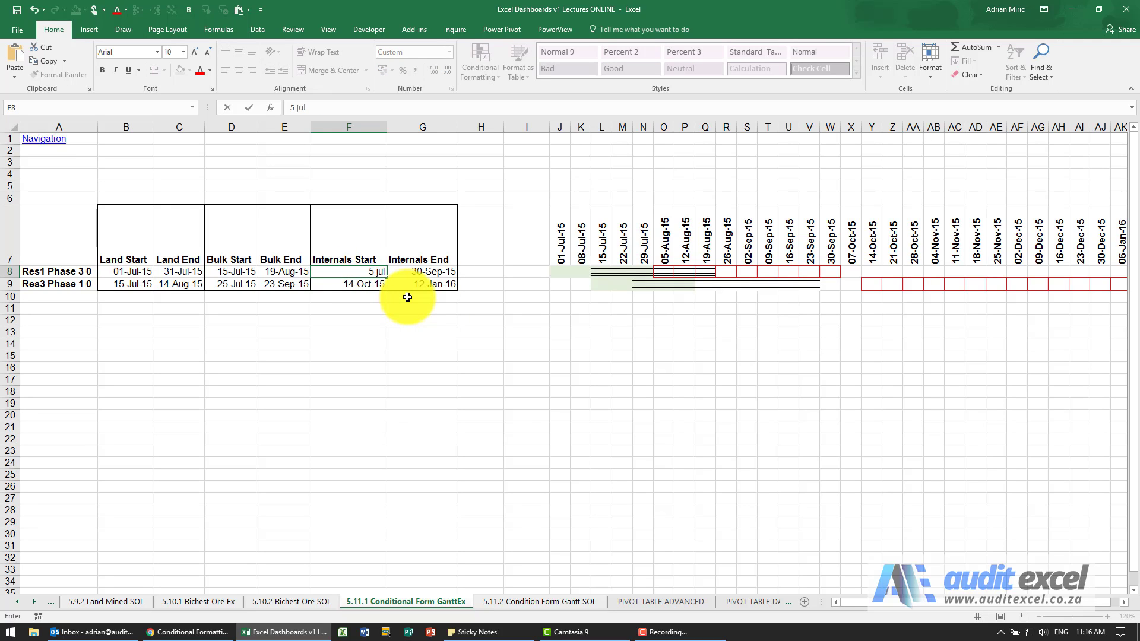
pyautogui.write('2015')
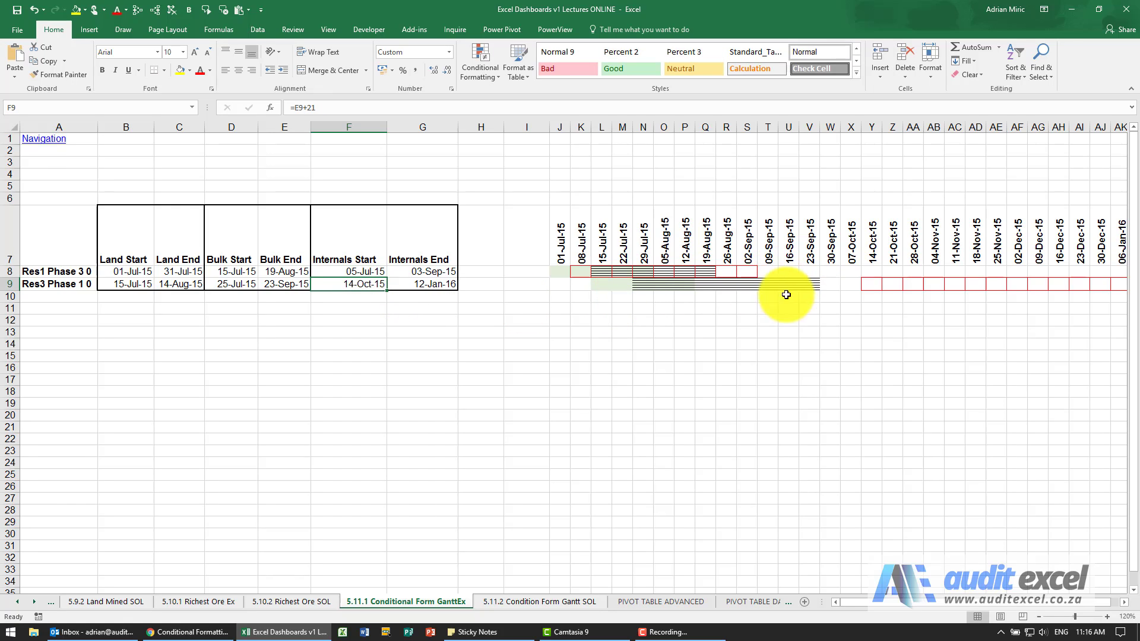
pyautogui.moveTo(592, 281)
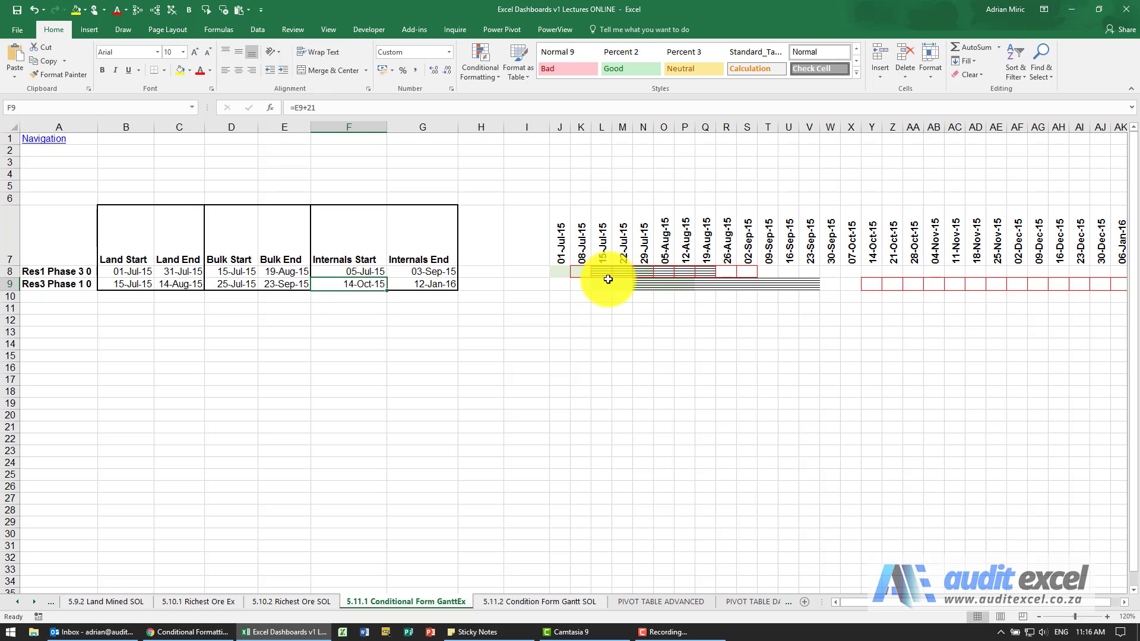
pyautogui.moveTo(666, 284)
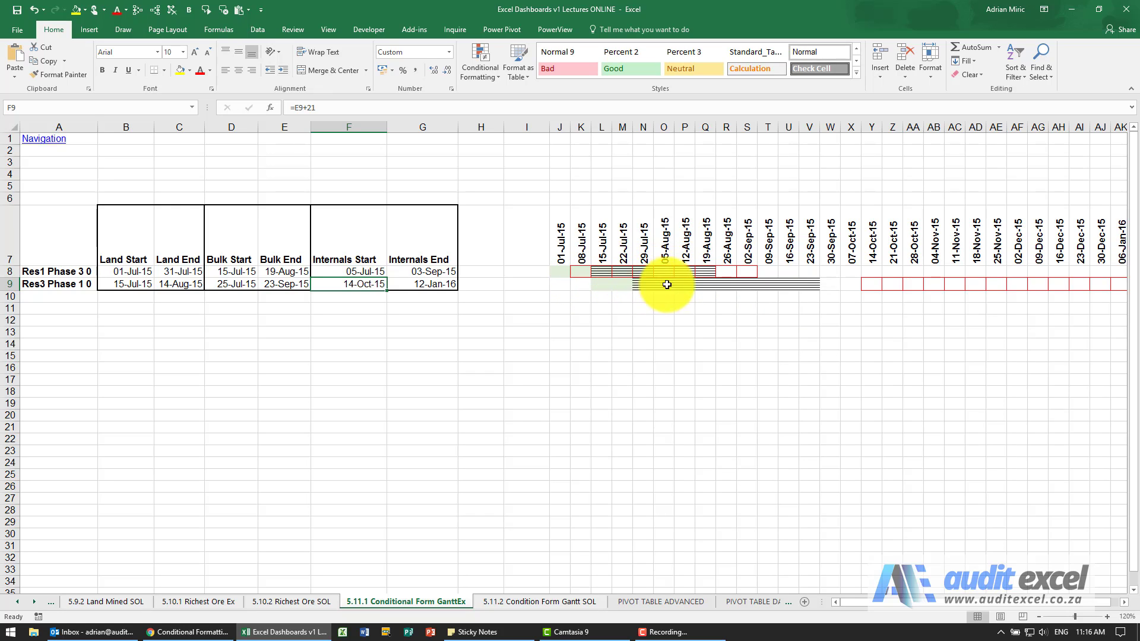
pyautogui.moveTo(652, 275)
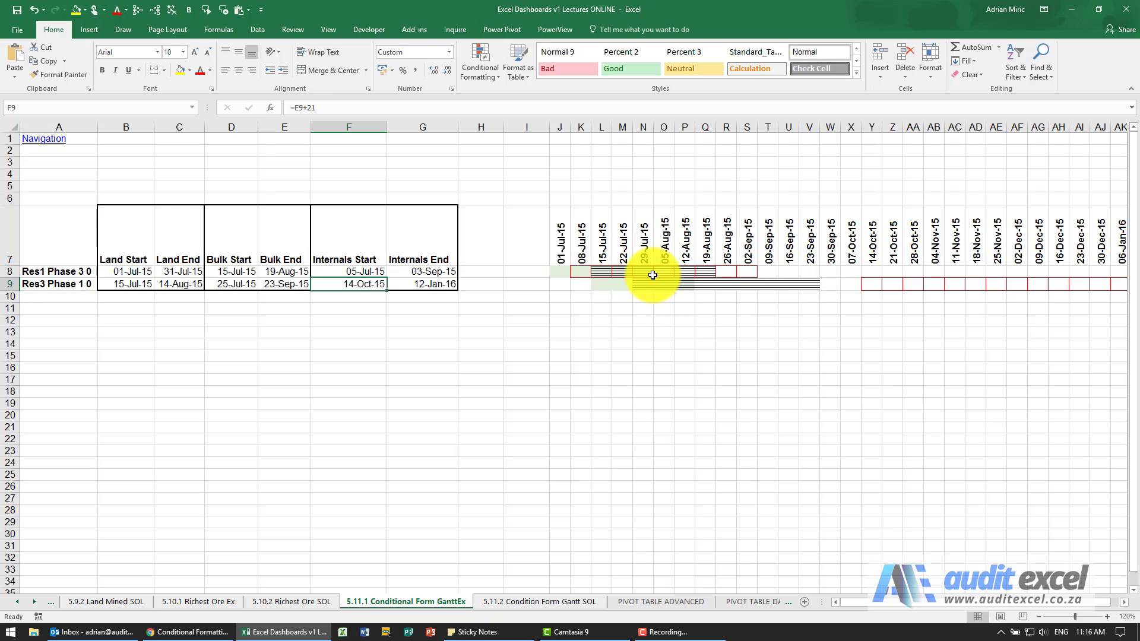